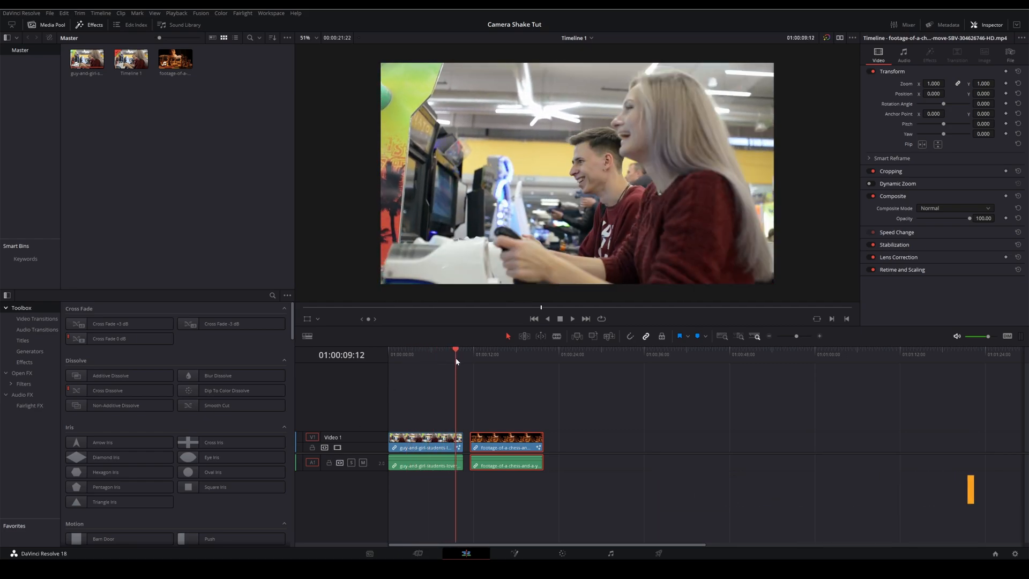
Select the chess clip on the Edit timeline and bring up its context menu
click(427, 348)
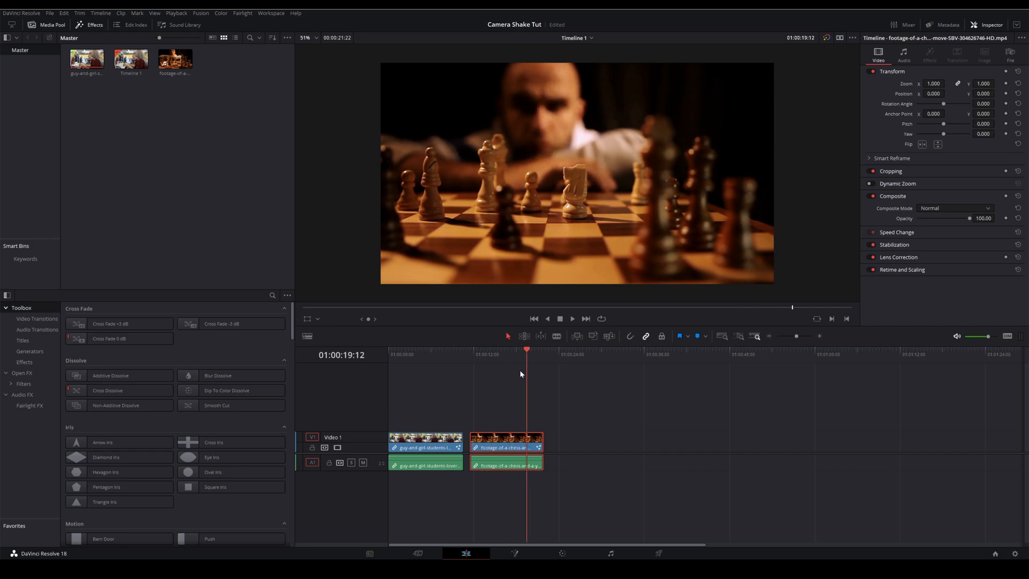
right_click(505, 446)
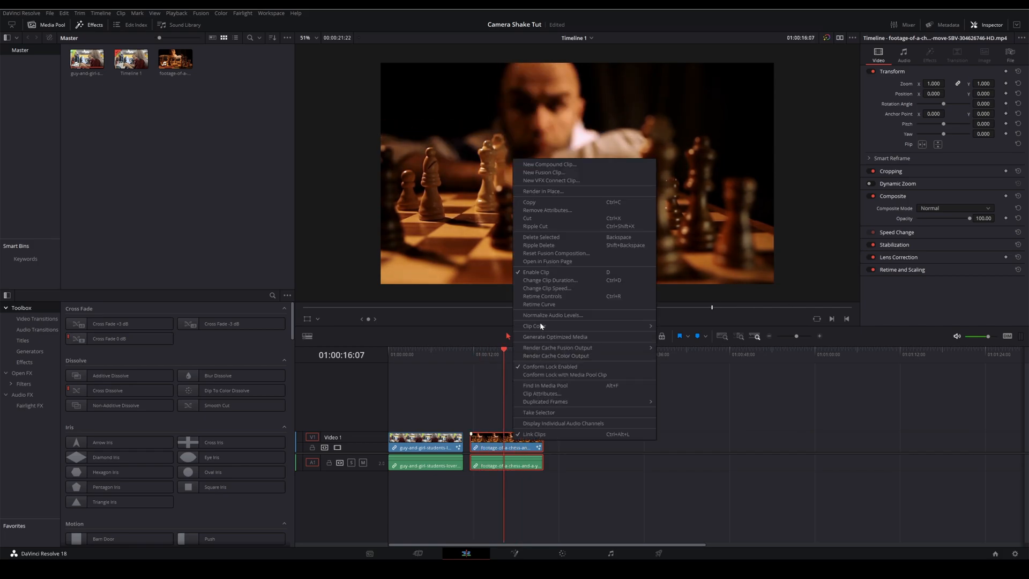
Open the chess clip in Fusion and insert a Camera Shake between input and output
click(547, 261)
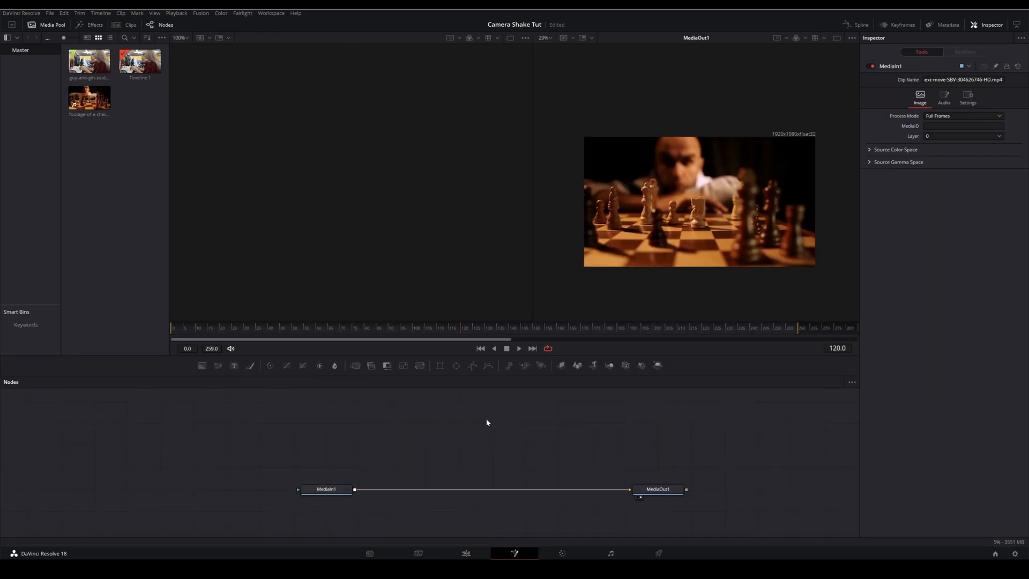
text(camer)
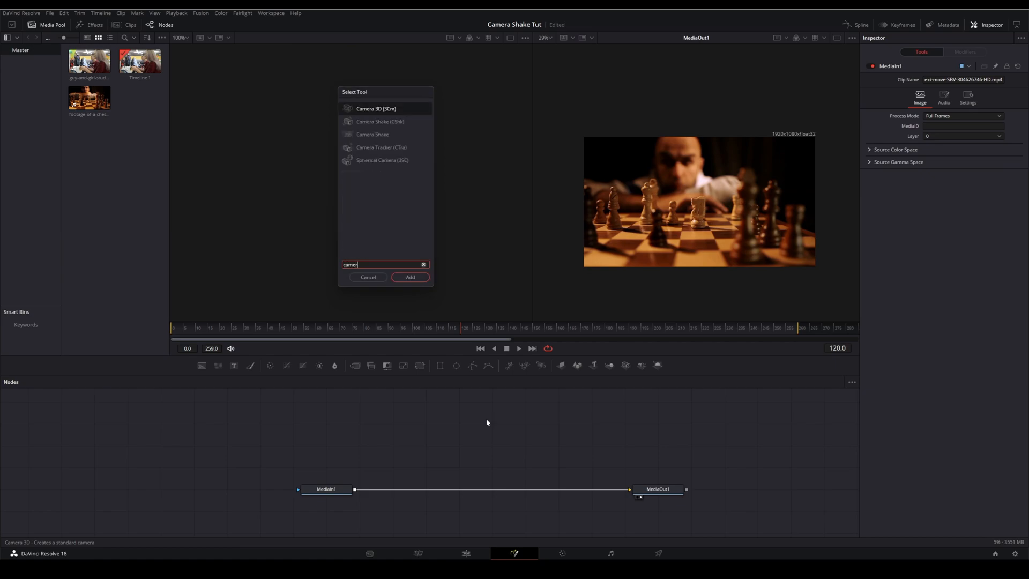
click(410, 276)
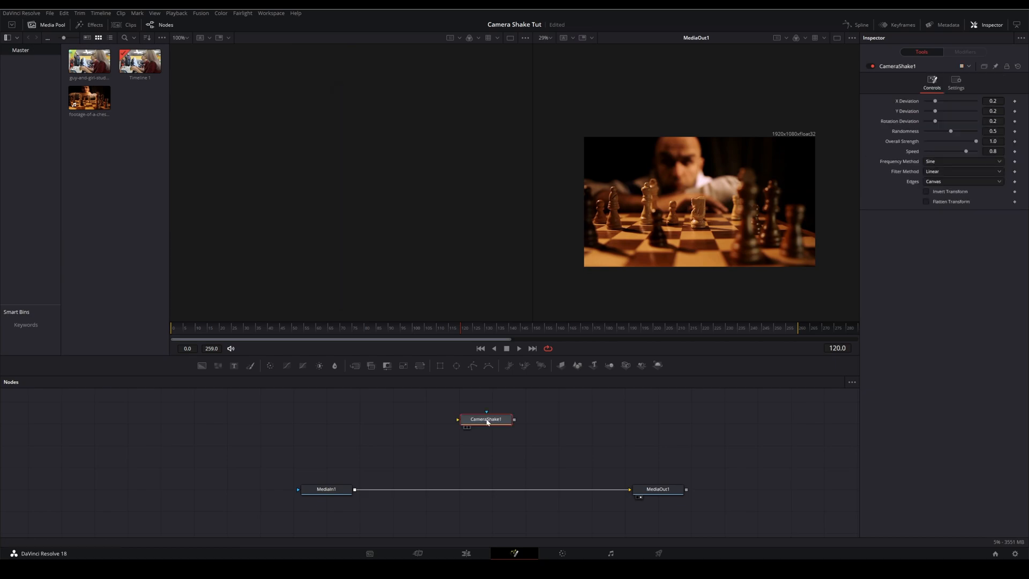
drag(485, 419, 476, 488)
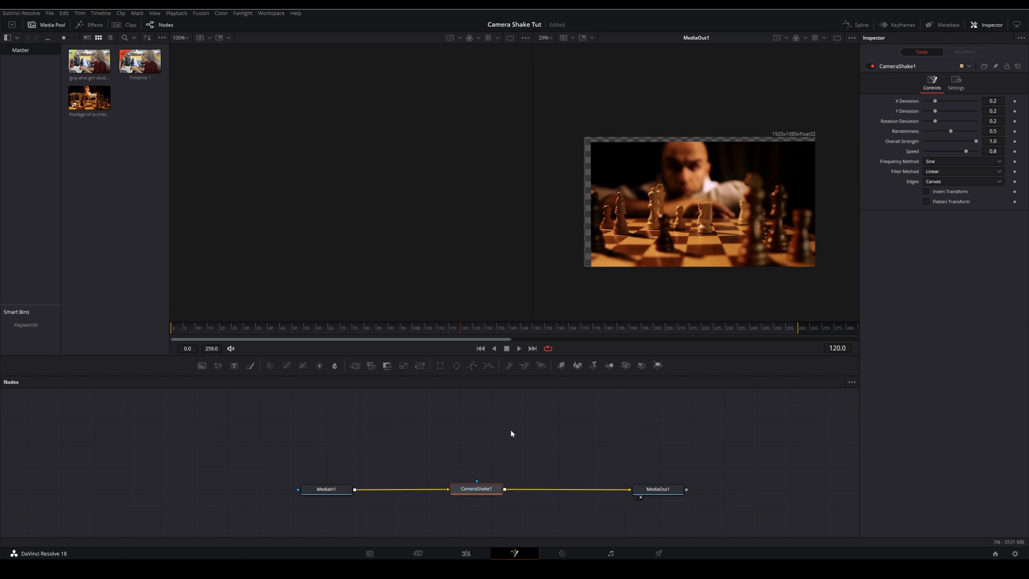
click(518, 348)
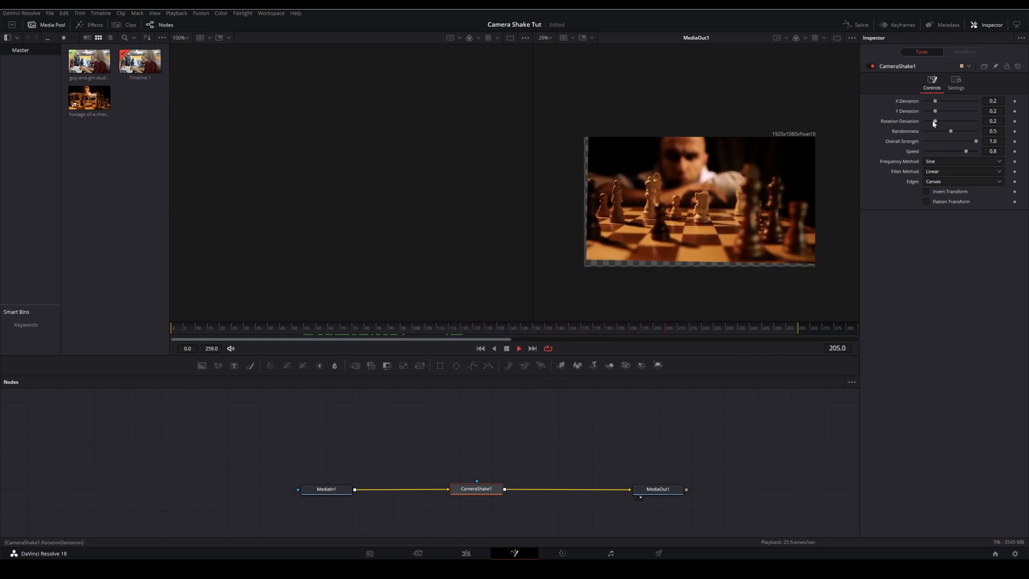
Lower the Camera Shake's Overall Strength to 0.071 and Speed to 0.134
drag(975, 141, 955, 141)
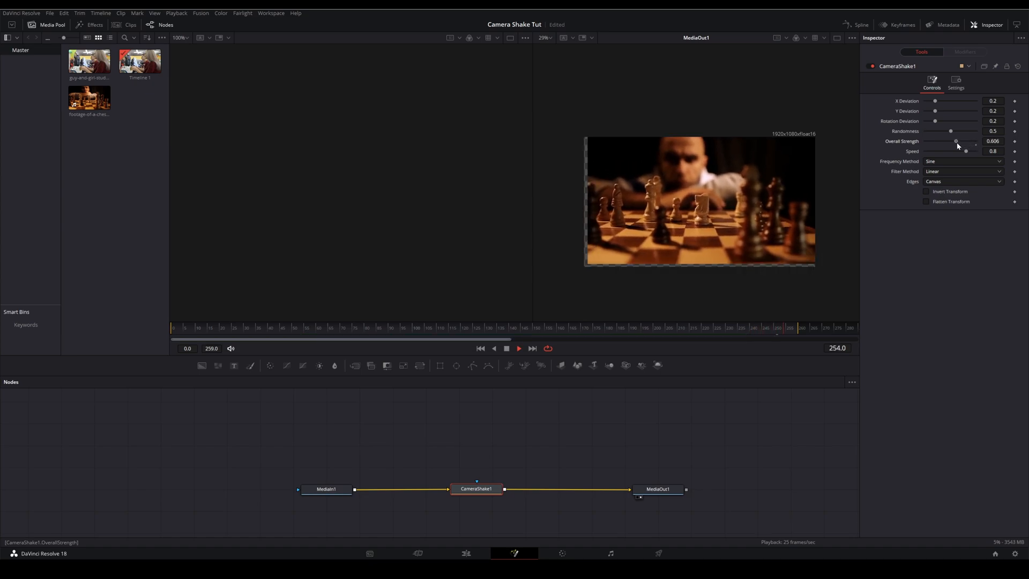
drag(956, 141, 932, 141)
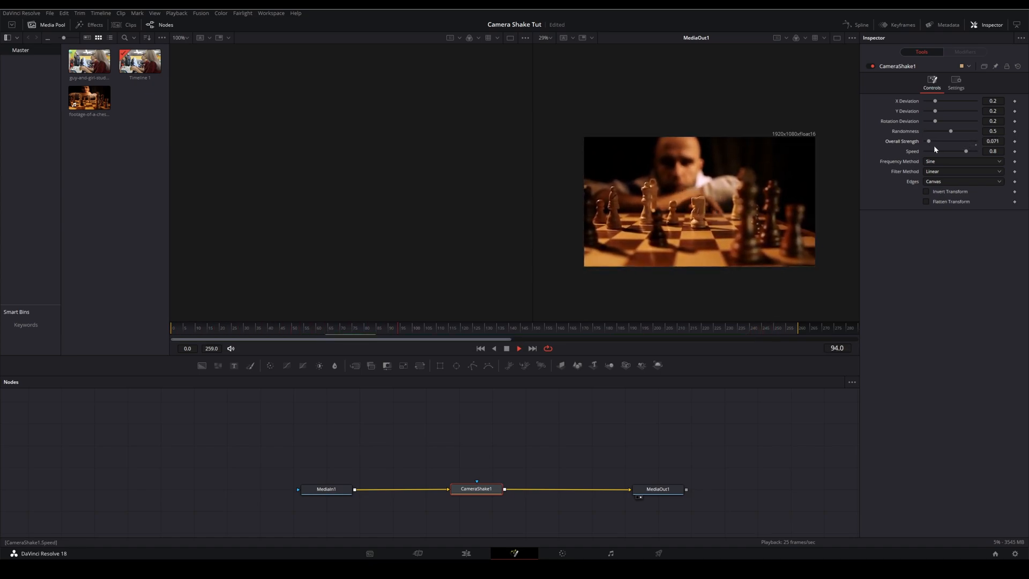
drag(965, 151, 952, 151)
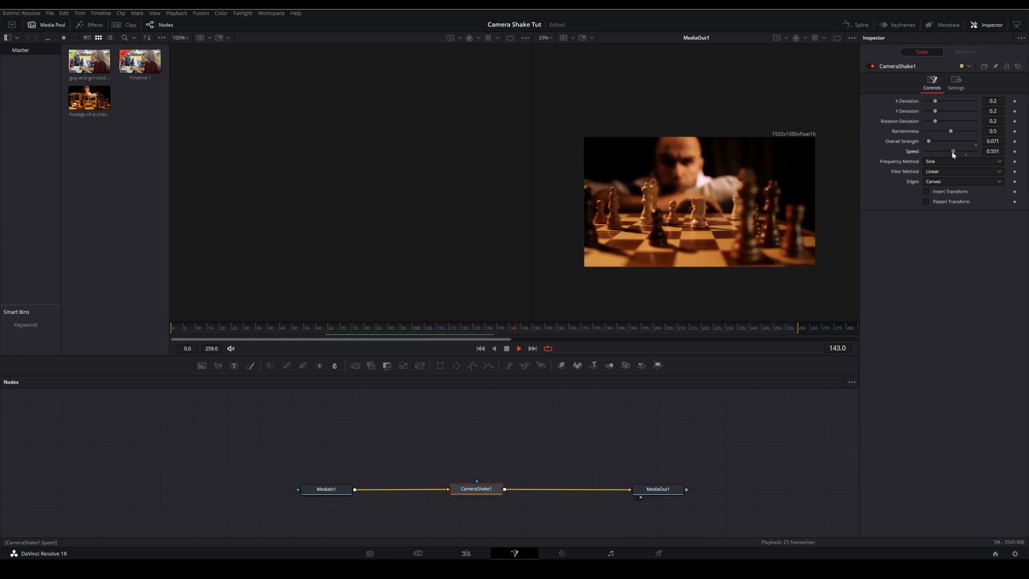
drag(953, 151, 941, 152)
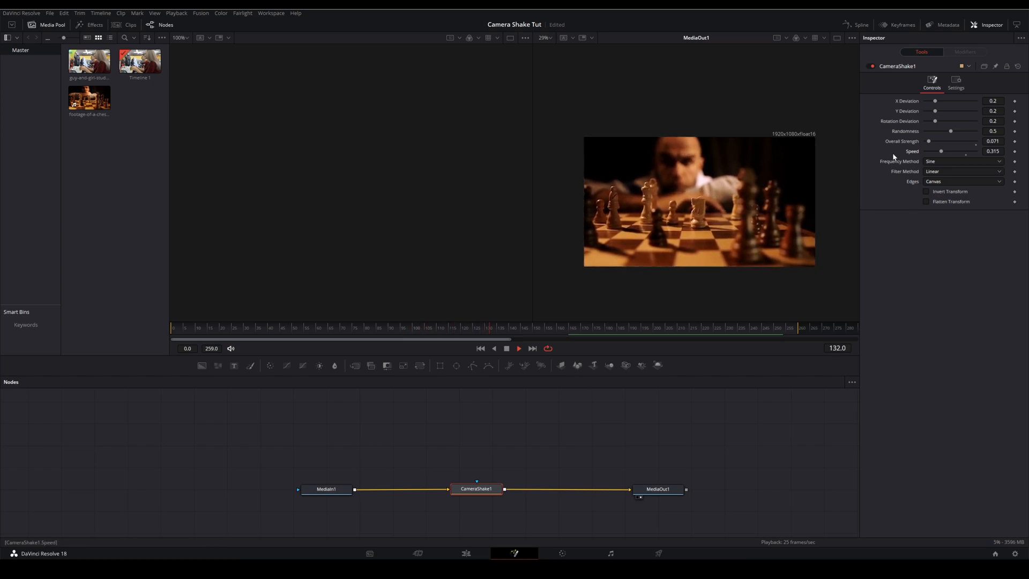
drag(964, 154, 937, 154)
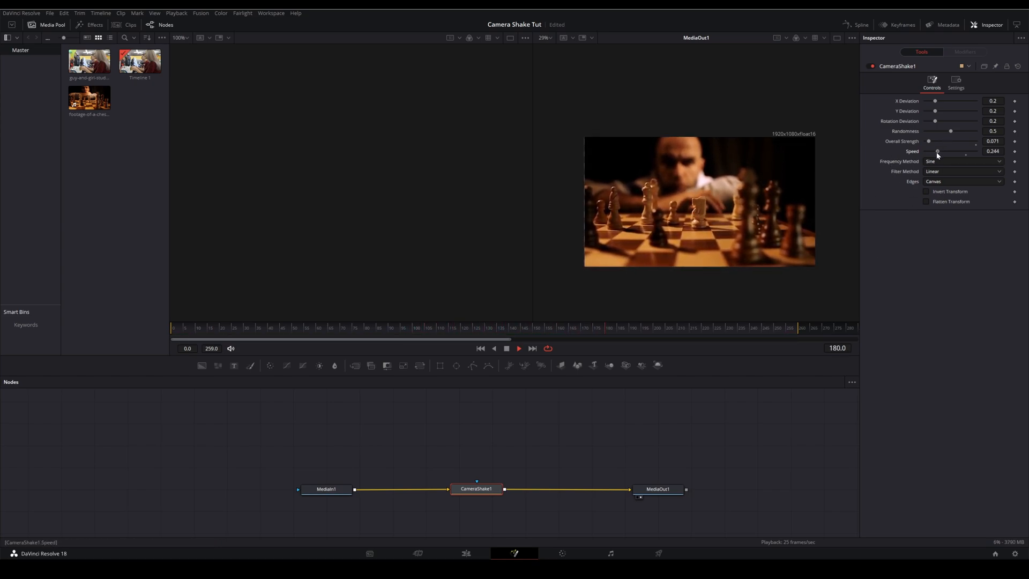
drag(965, 152, 948, 152)
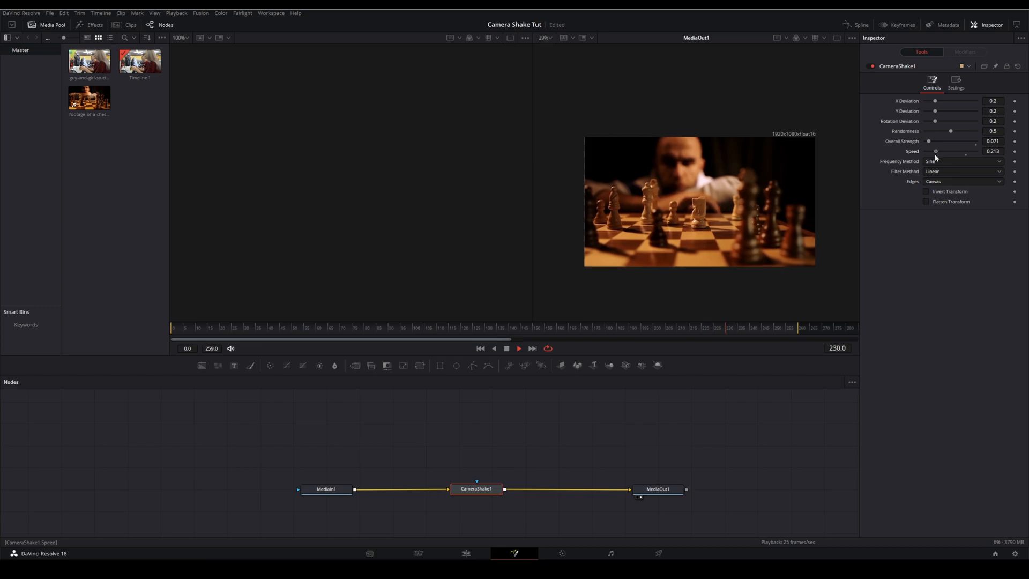
drag(965, 151, 936, 151)
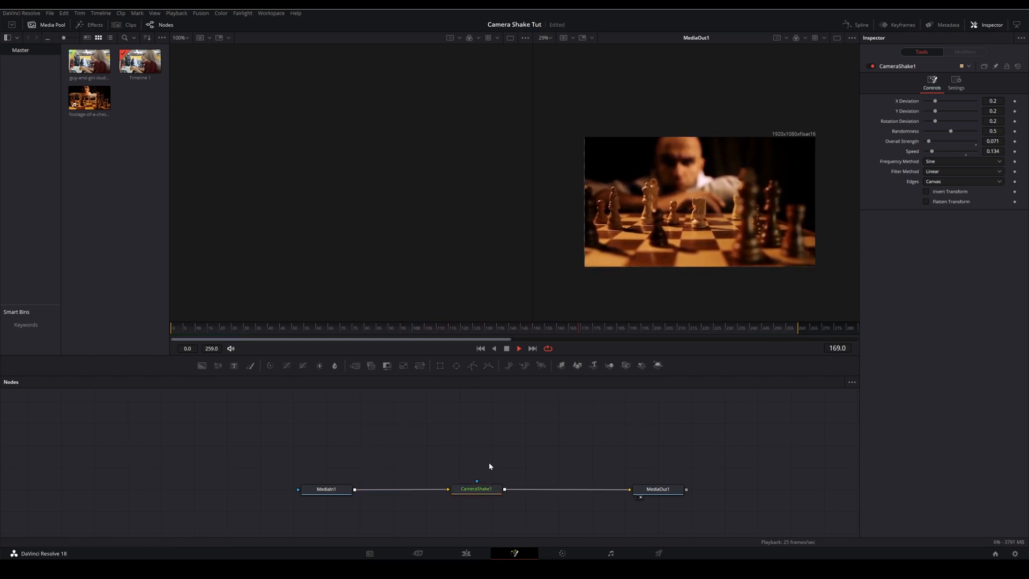
Back on the Edit timeline, select the arcade gaming clip and bring up its context menu
click(477, 488)
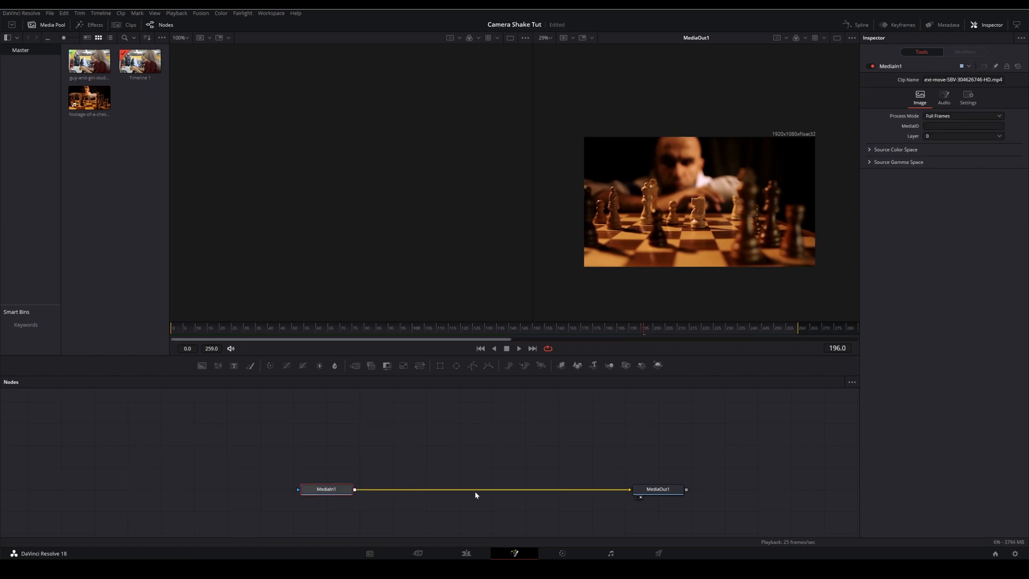
click(465, 553)
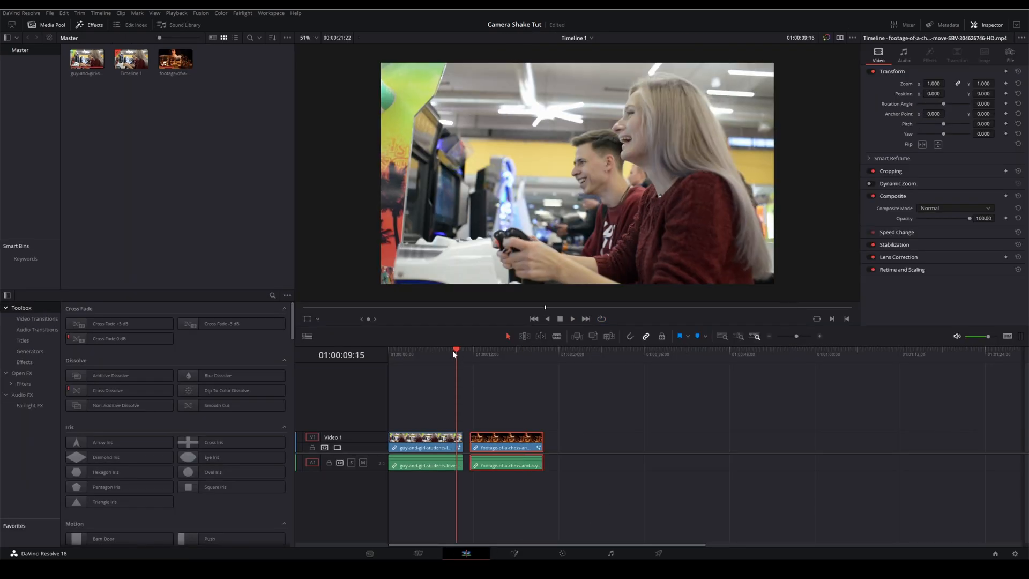
drag(456, 355, 440, 354)
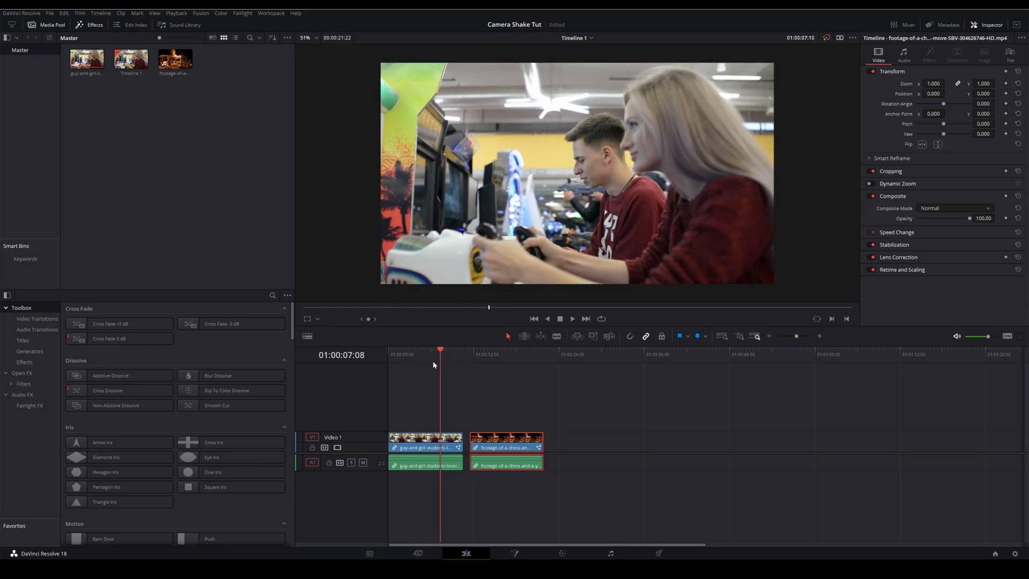
click(502, 354)
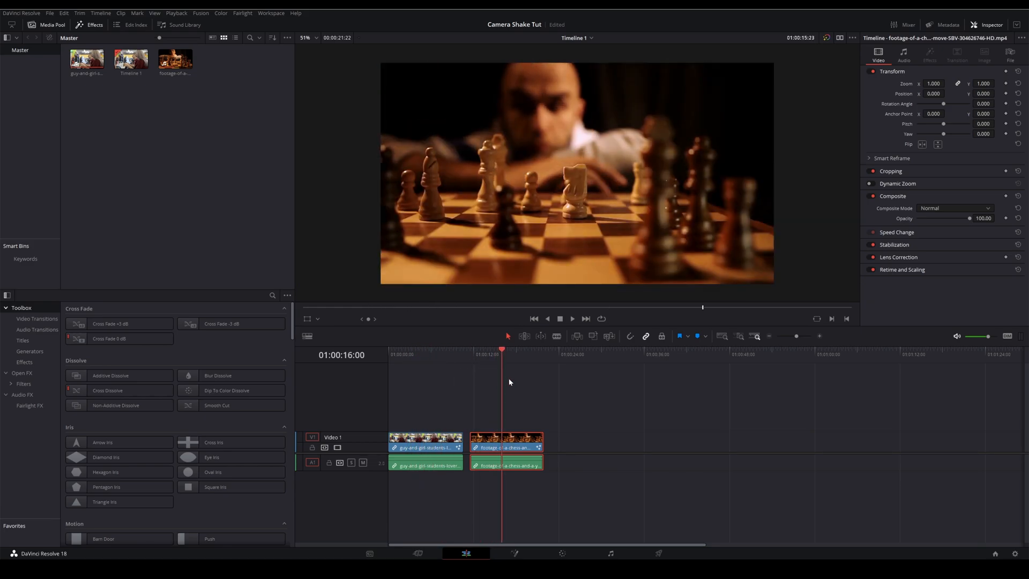
click(426, 354)
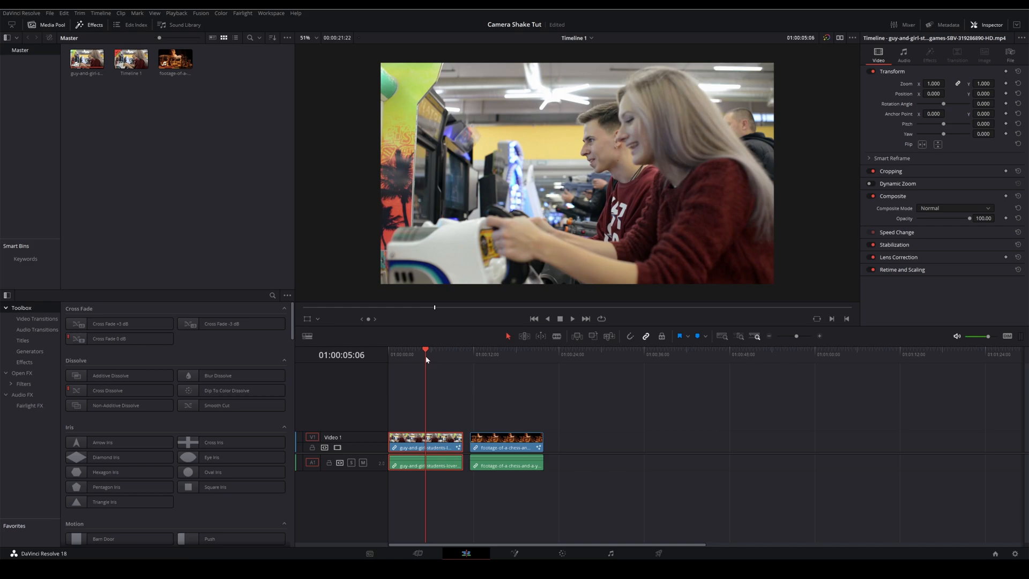
right_click(425, 440)
text(tracker)
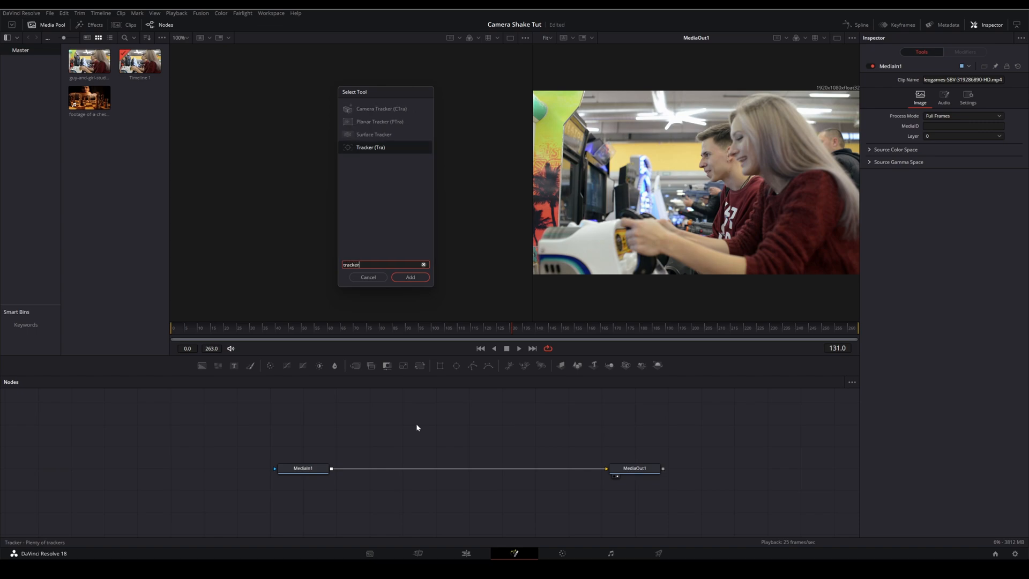
Add a Tracker, fit its pattern and search boxes to a cabinet detail, and track forward
click(409, 277)
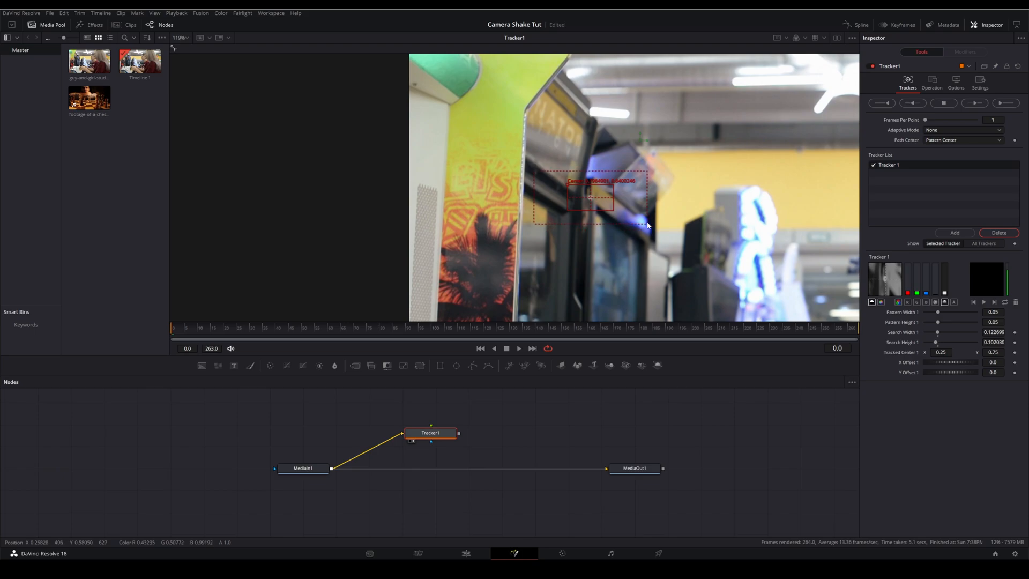
drag(646, 224, 623, 225)
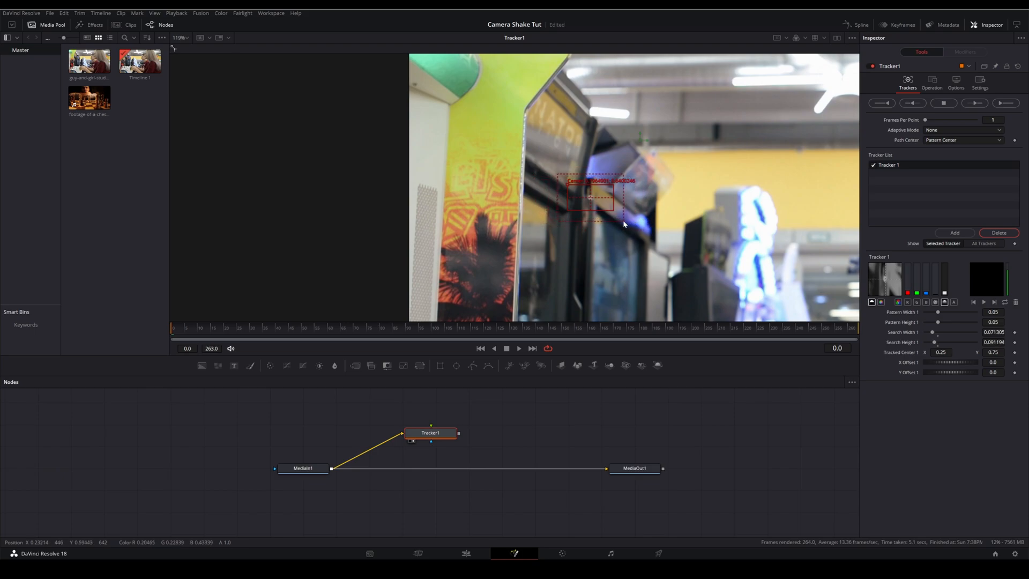
drag(589, 199, 597, 208)
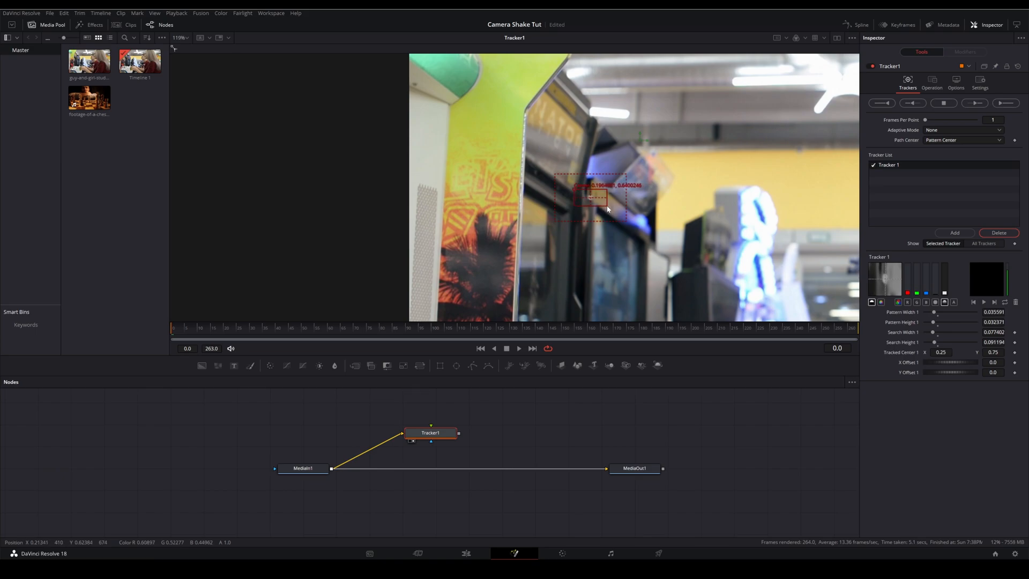
click(1005, 103)
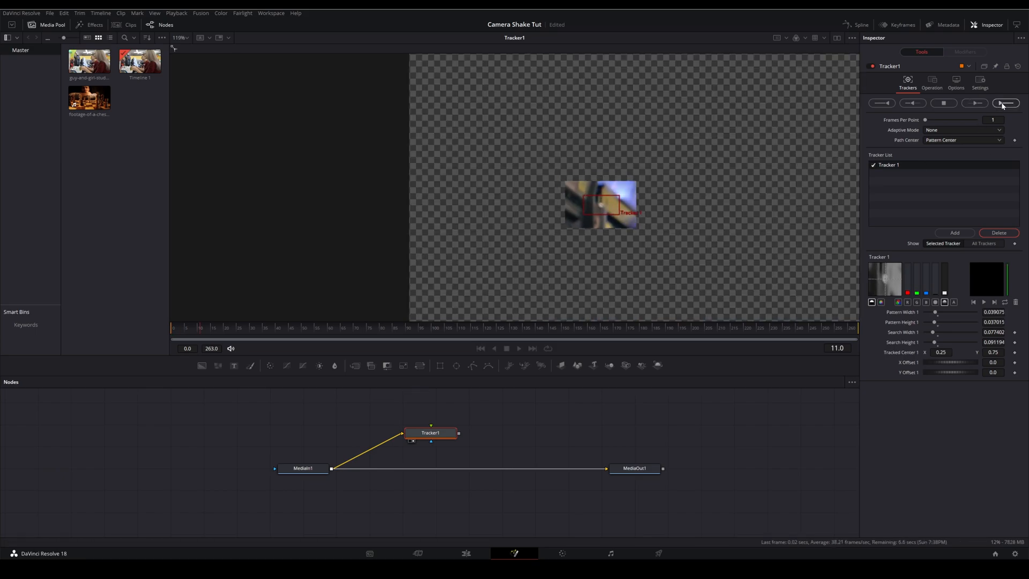
click(1003, 103)
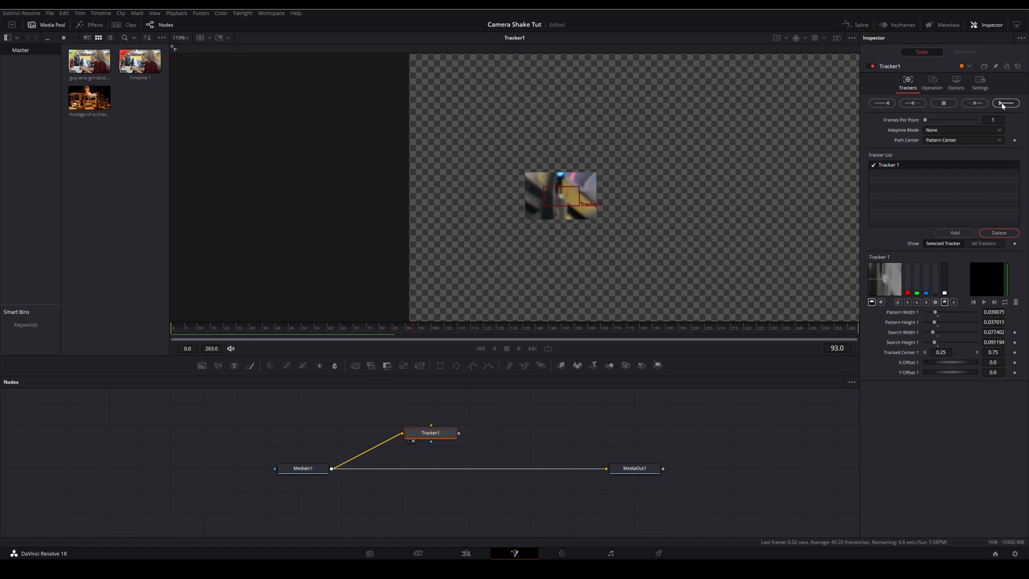
click(1003, 103)
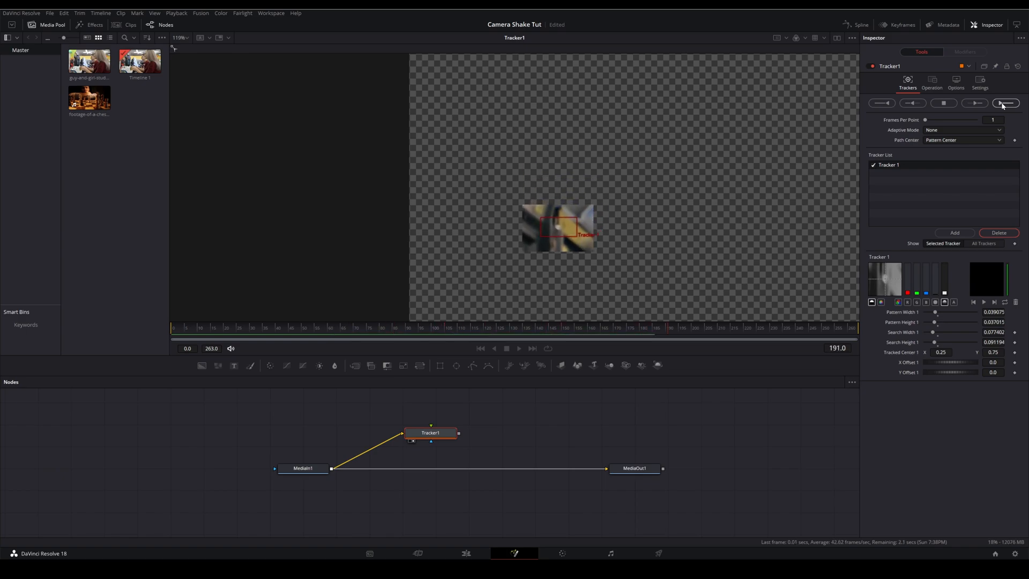
click(1004, 102)
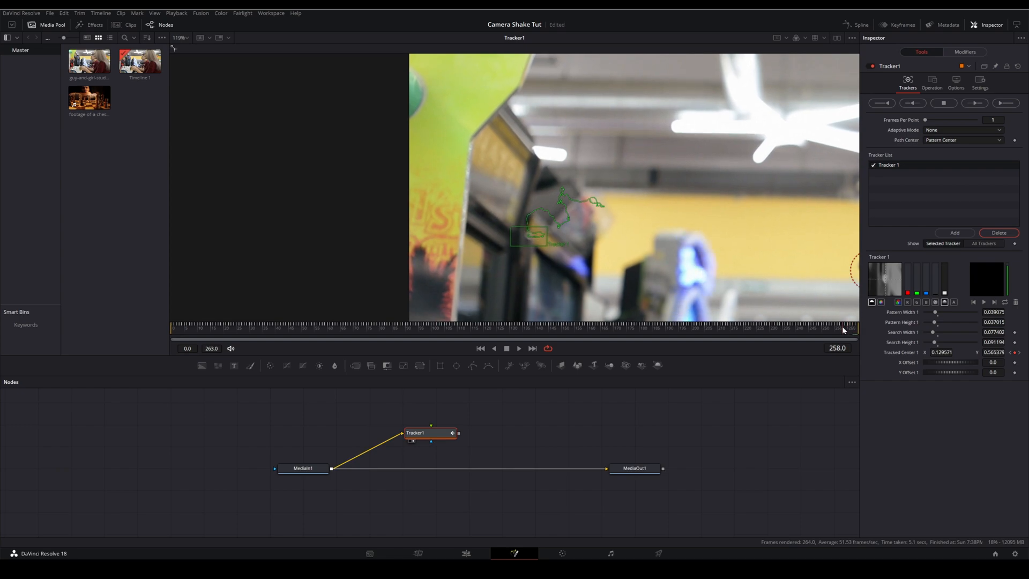
Return to the Edit timeline with the playhead over the chess clip
click(540, 326)
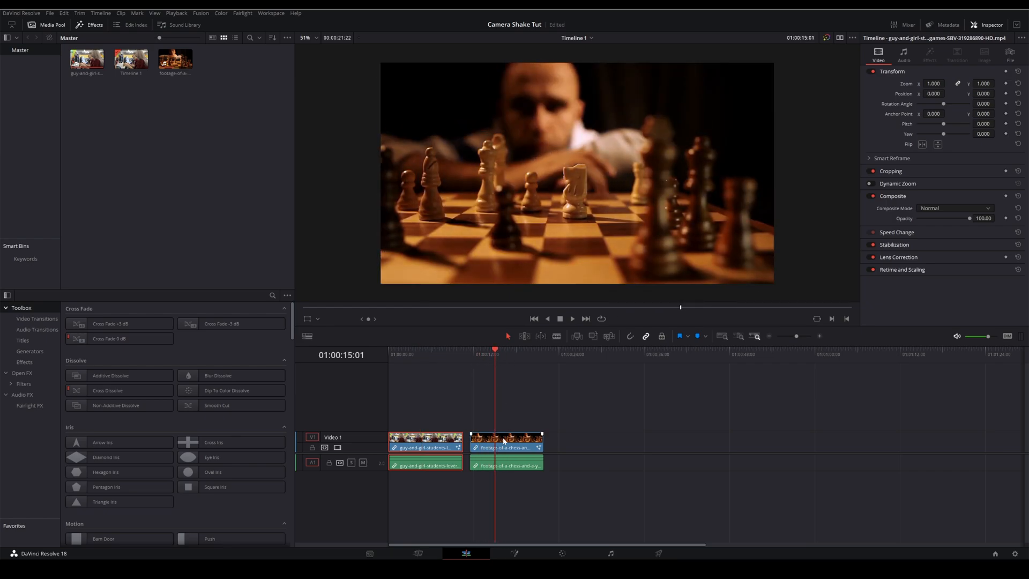
Open the chess clip in Fusion and route MediaIn1 into Tracker1 via reroute points
click(514, 553)
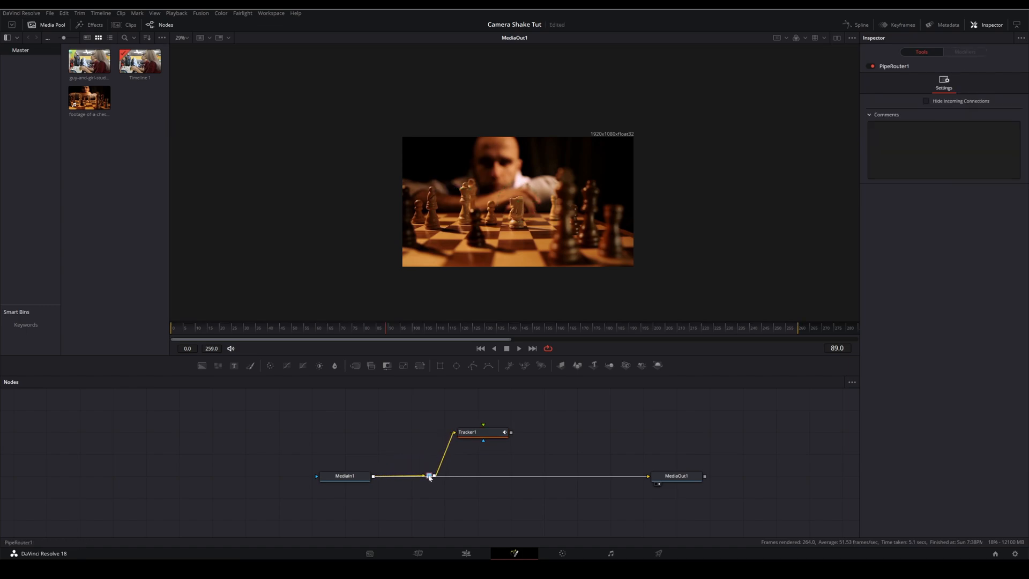
drag(428, 475, 455, 454)
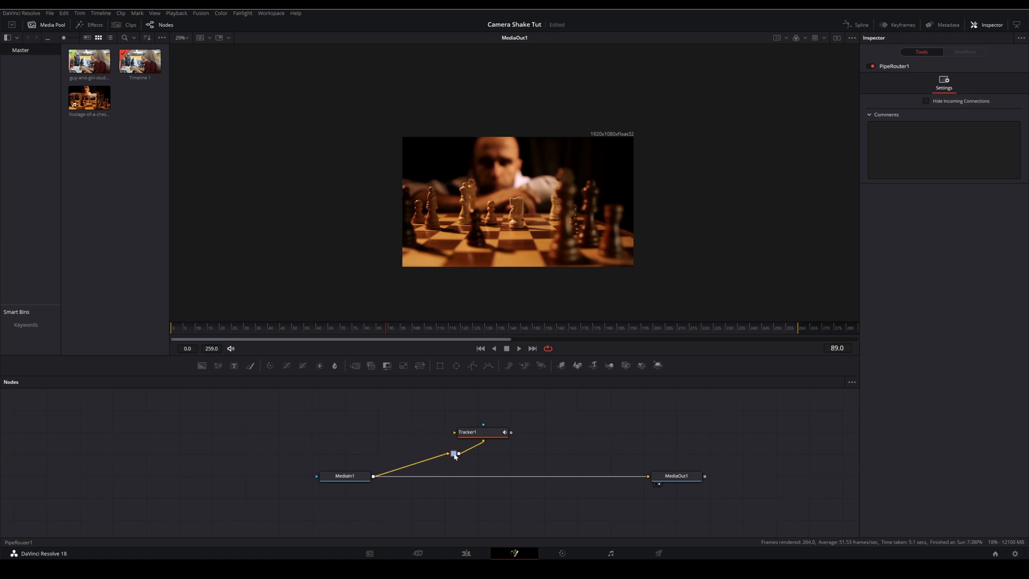
drag(455, 453, 482, 457)
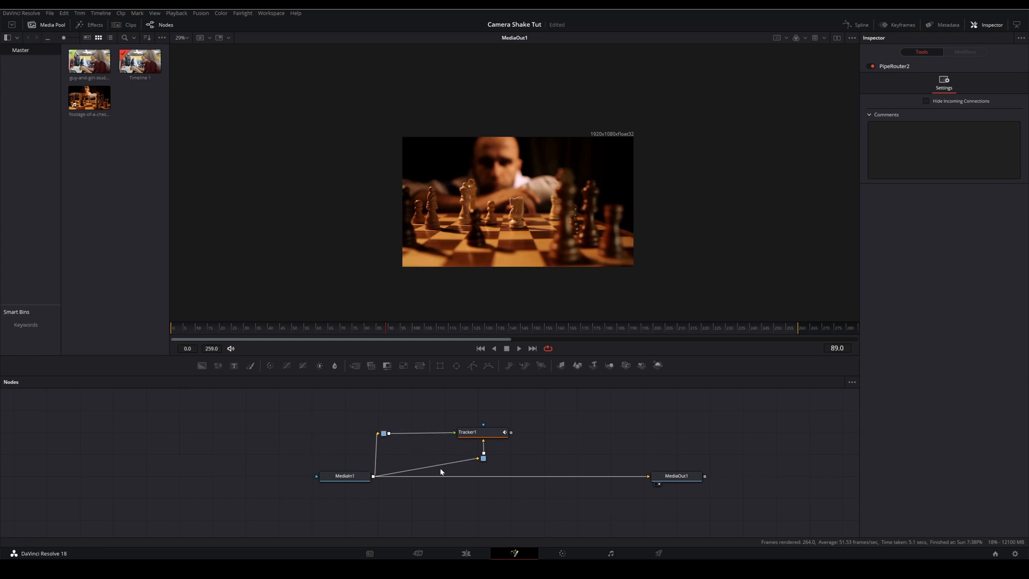
mouse_move(553, 465)
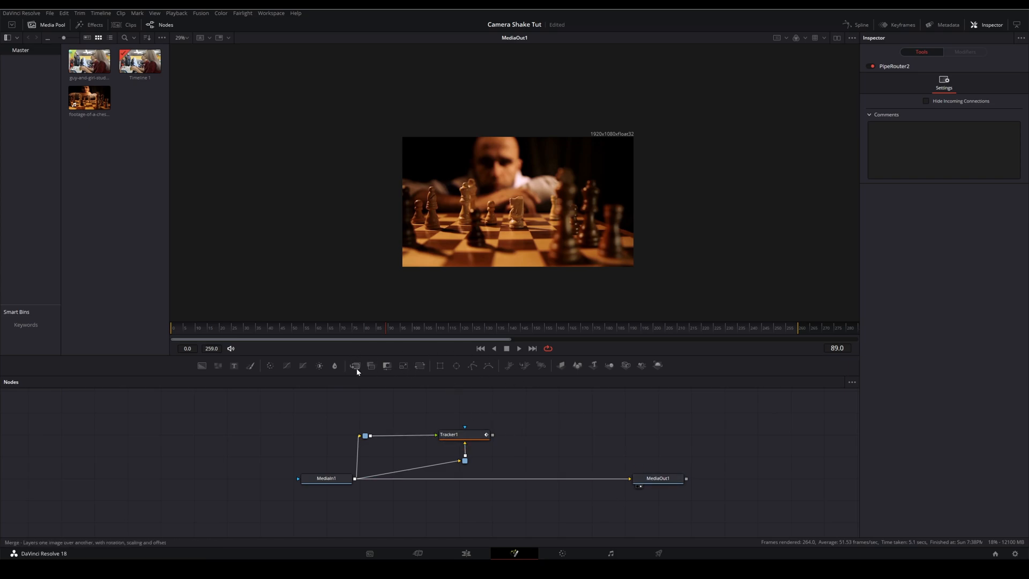
Set Tracker1's operation to Match Move with foreground-only output
click(450, 434)
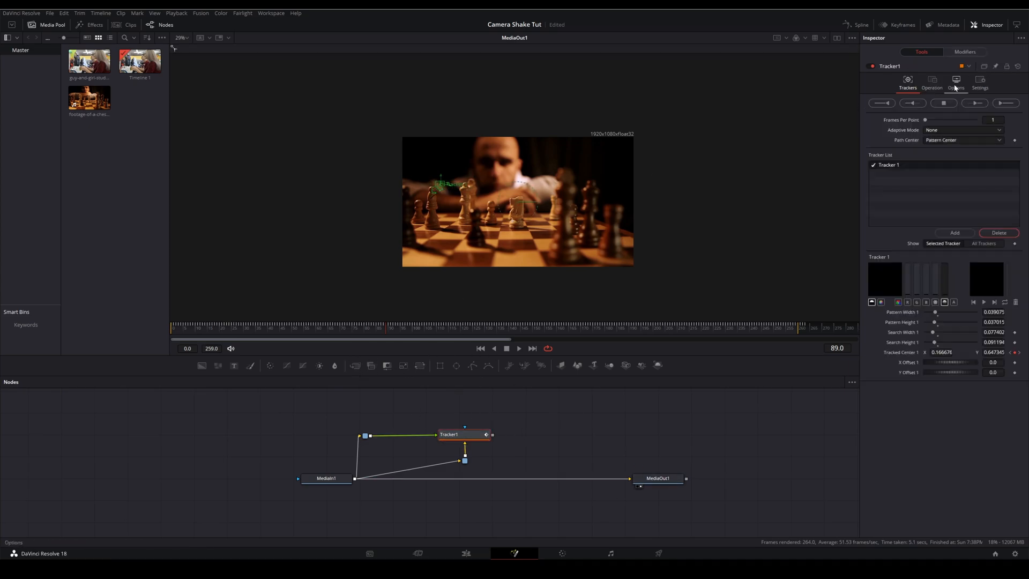
click(931, 86)
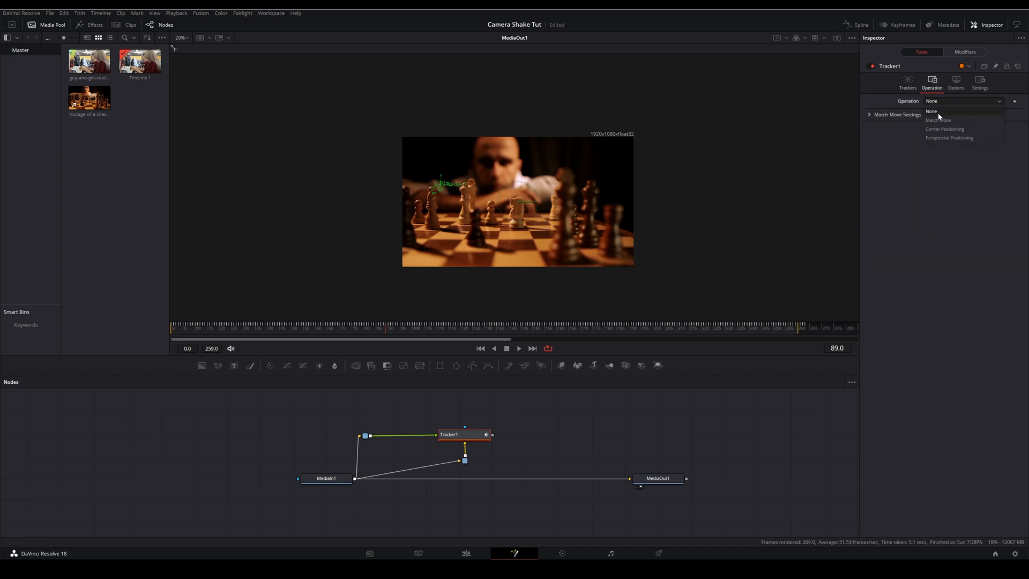
click(937, 120)
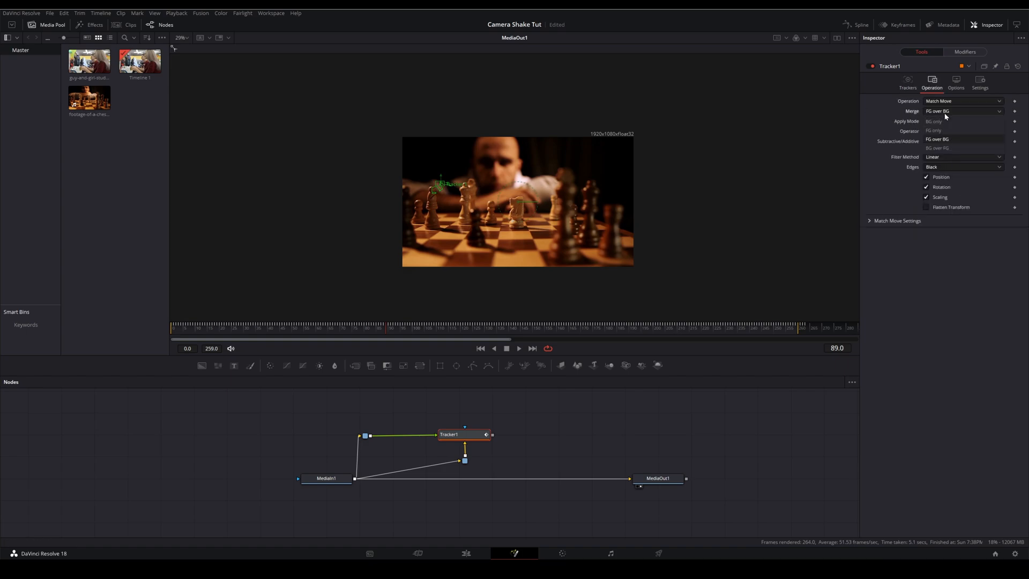
click(933, 121)
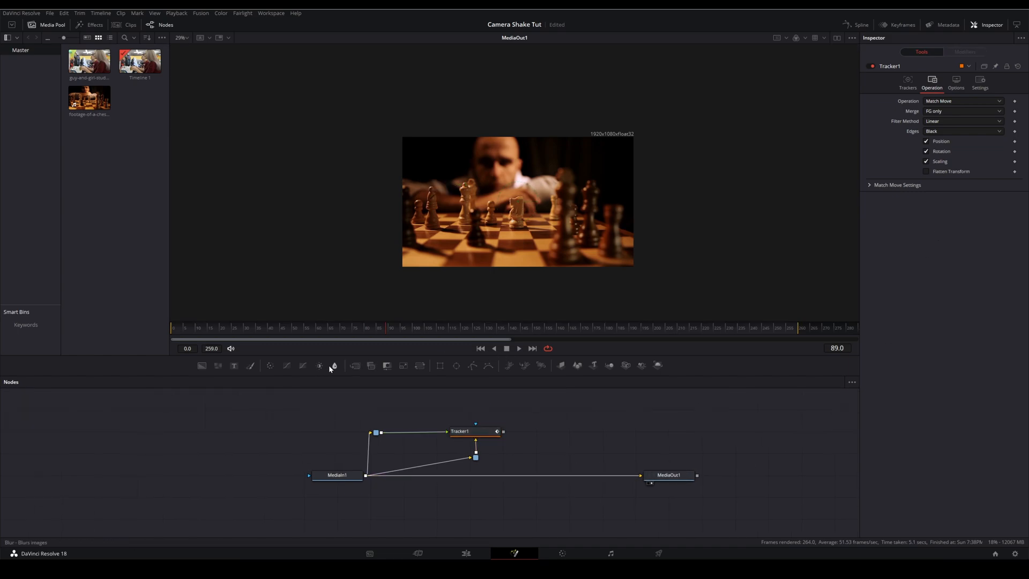
mouse_move(202, 365)
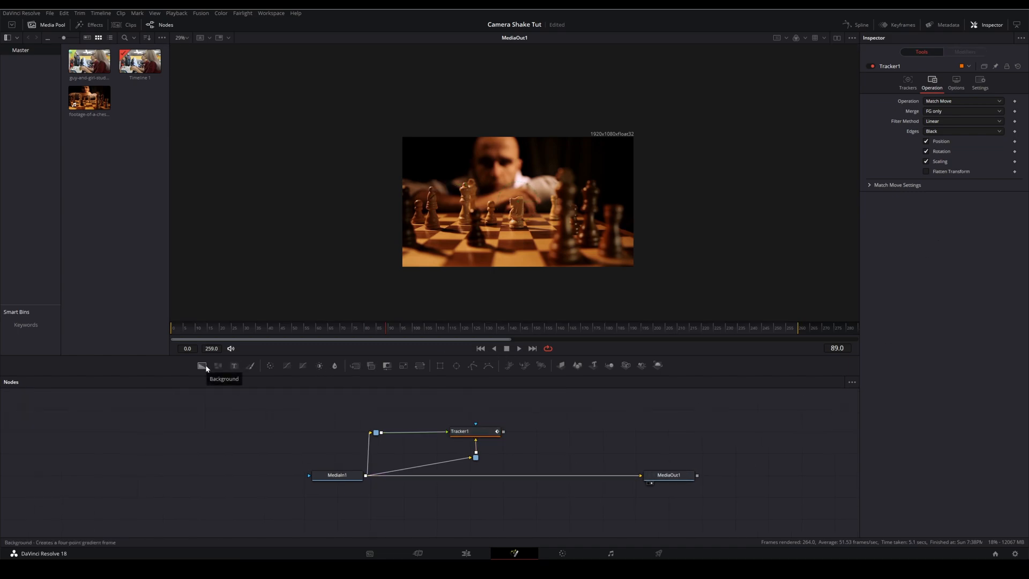
mouse_move(213, 383)
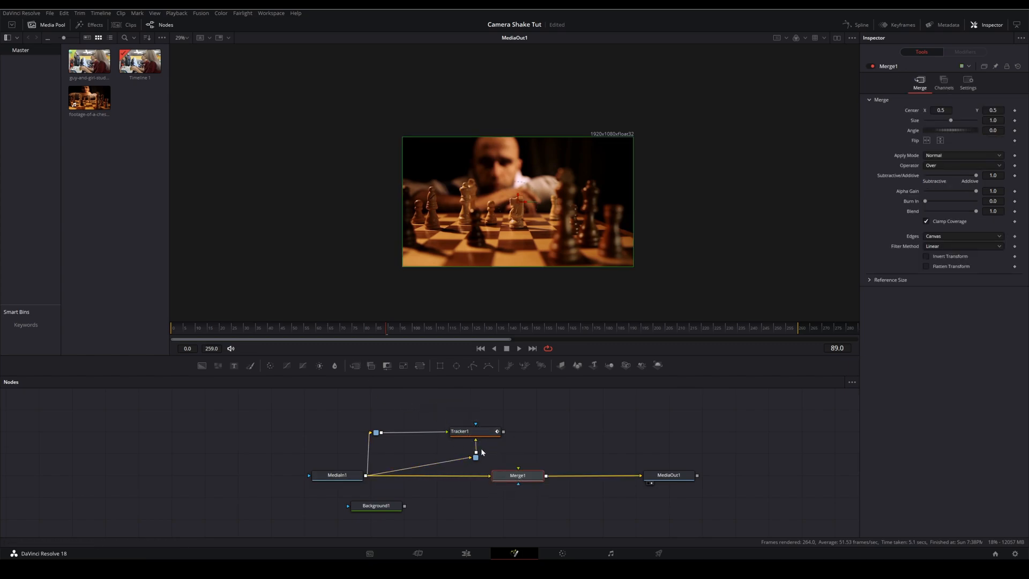
Connect Tracker1 and Background1 into Merge1 and make the background red
click(460, 431)
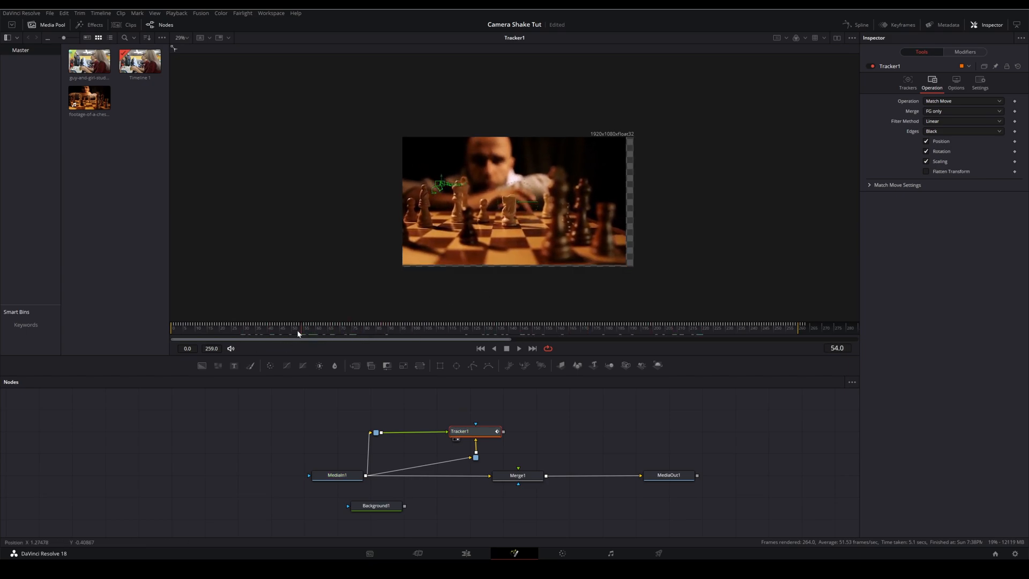
click(444, 334)
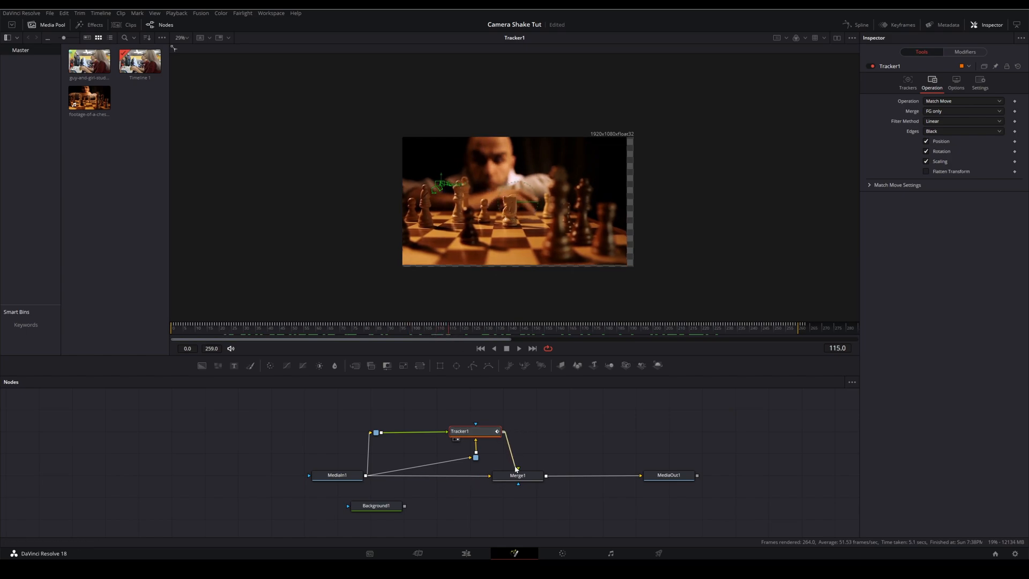
click(517, 475)
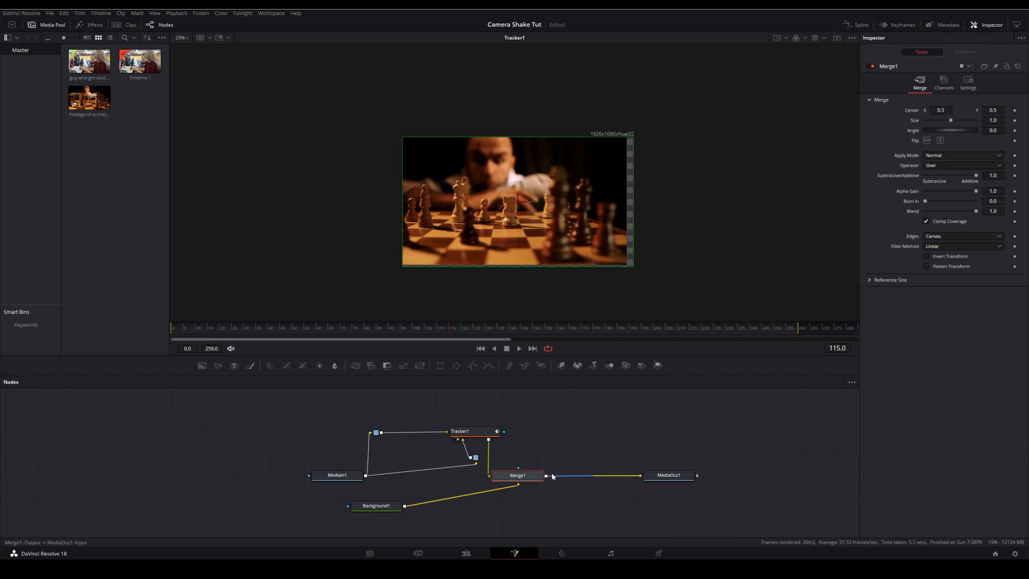
click(376, 505)
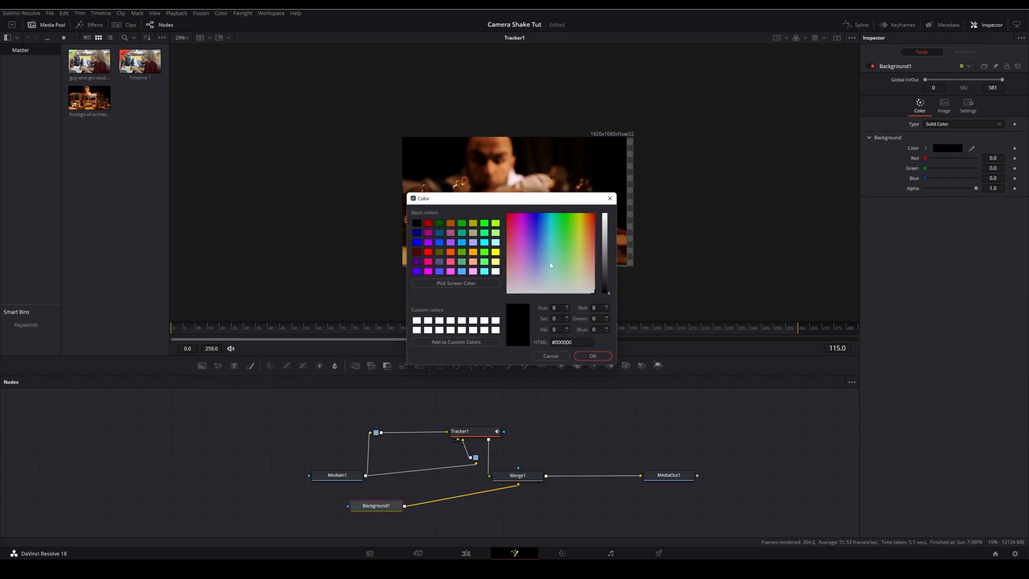
mouse_move(567, 269)
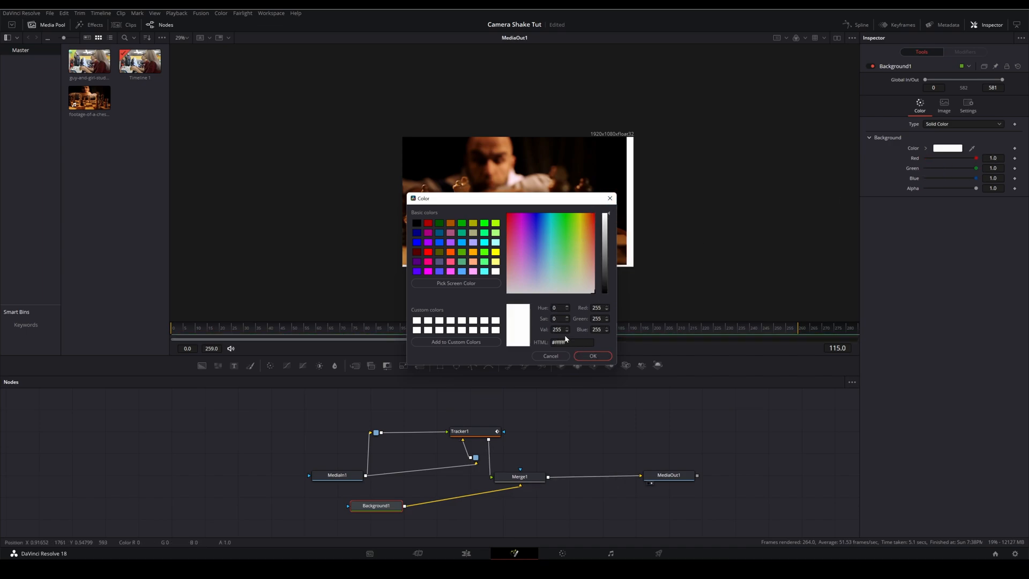
click(591, 355)
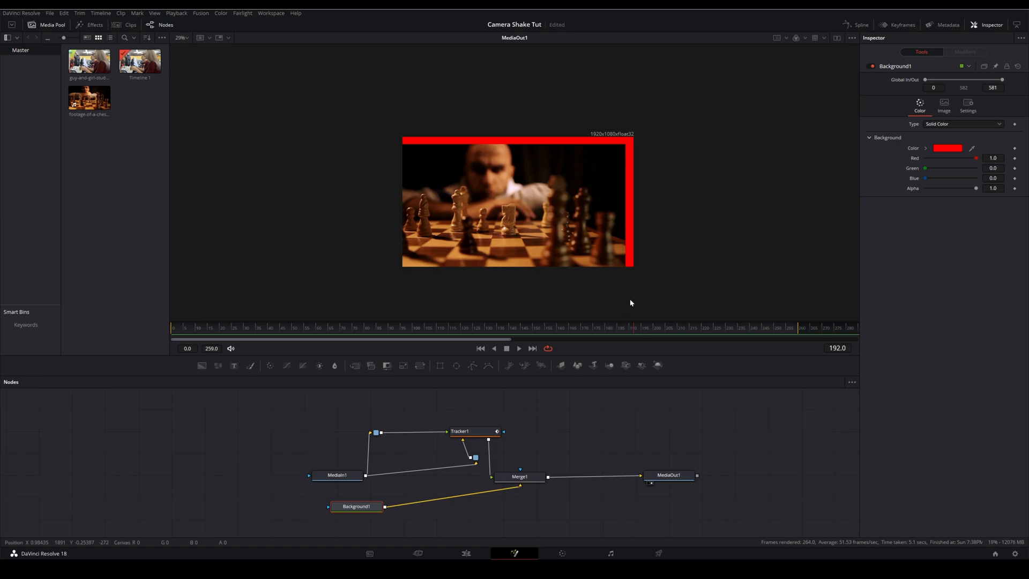
click(470, 431)
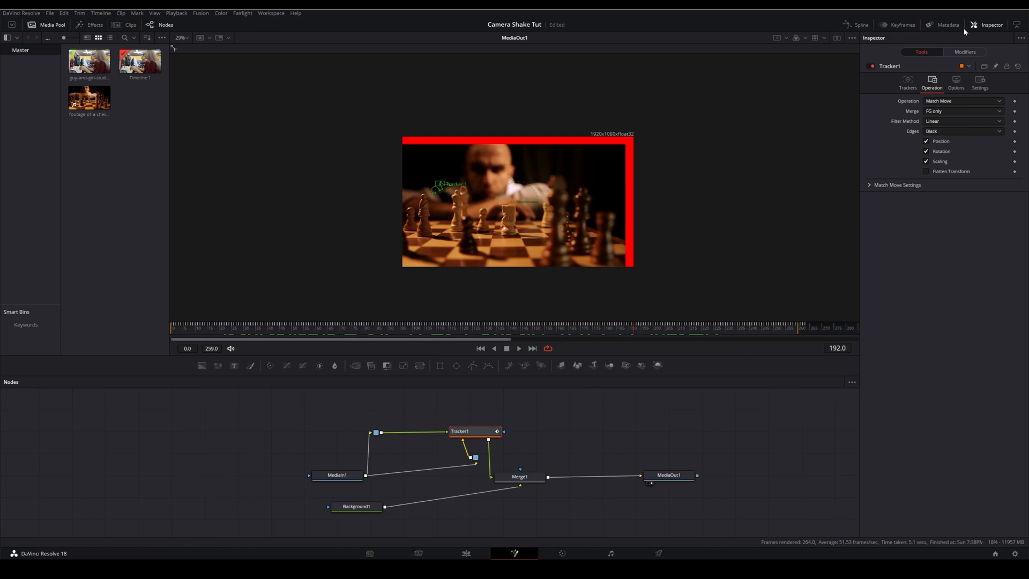
In the Keyframes panel, expand Tracker1 and stretch its Tracked Center keyframes wider
click(898, 24)
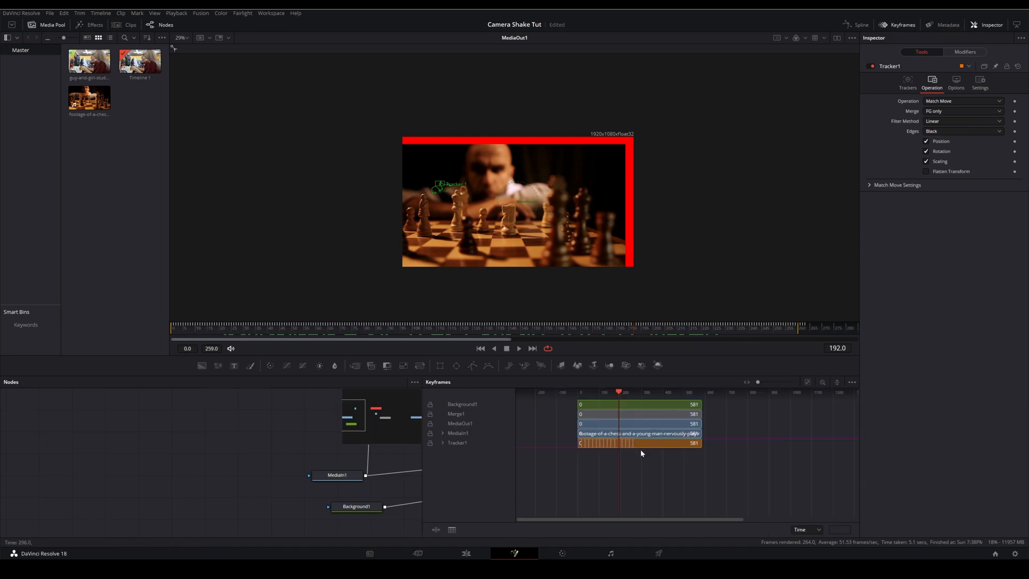
click(457, 442)
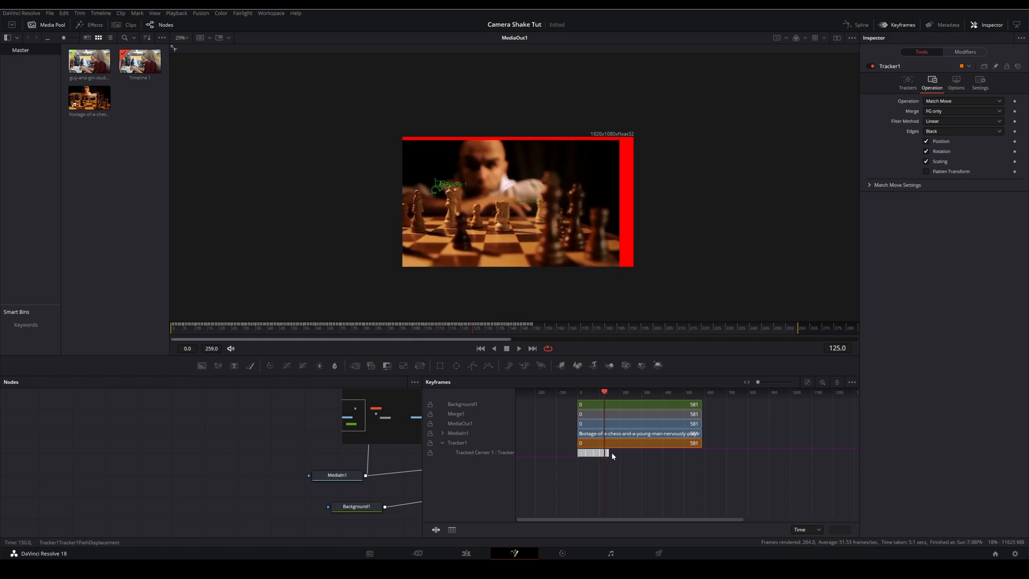
drag(607, 452, 653, 453)
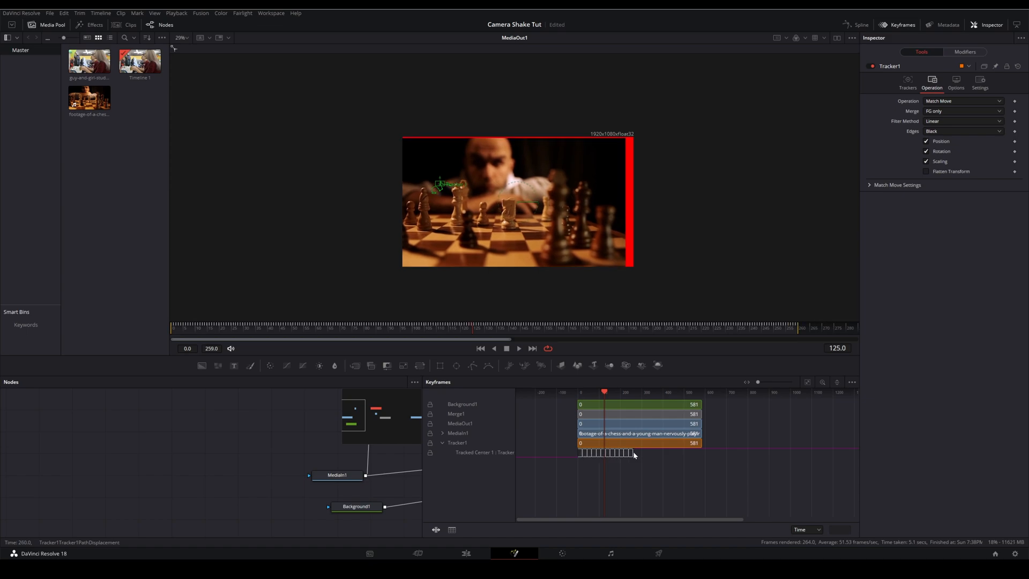
click(404, 328)
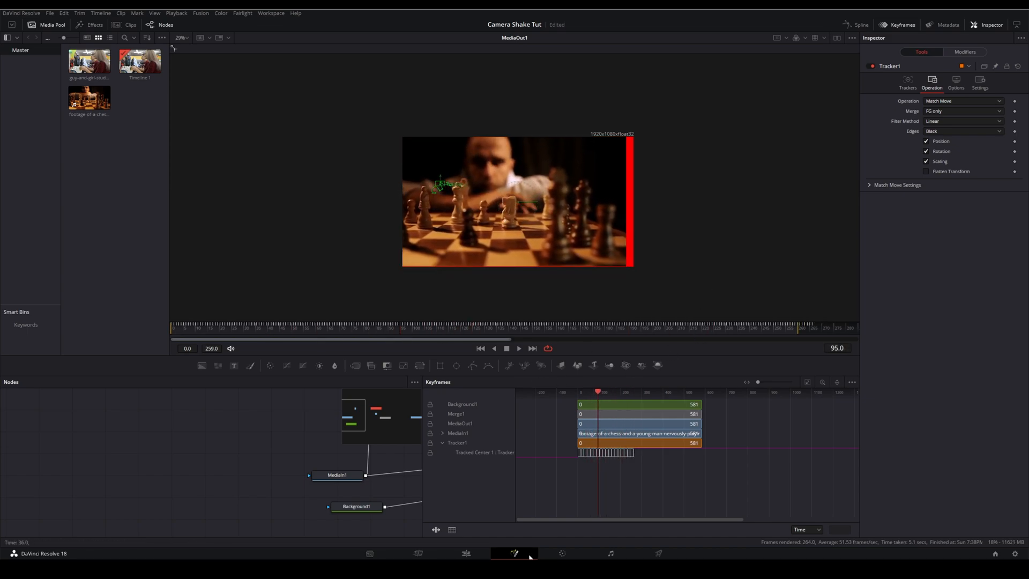
On the Edit page, zoom the chess clip to 1.17 and shift it to hide red edges
click(466, 553)
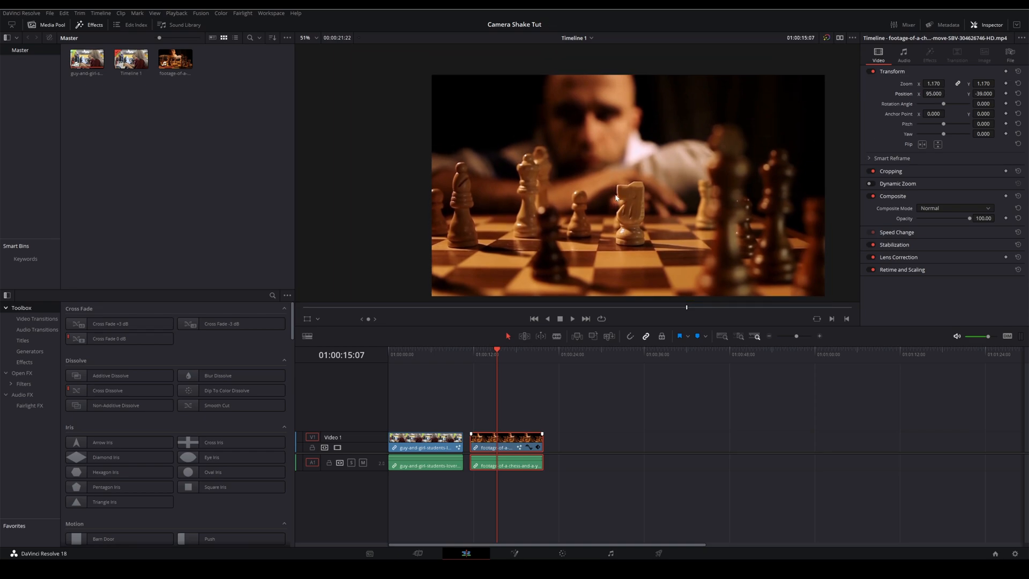
mouse_move(654, 188)
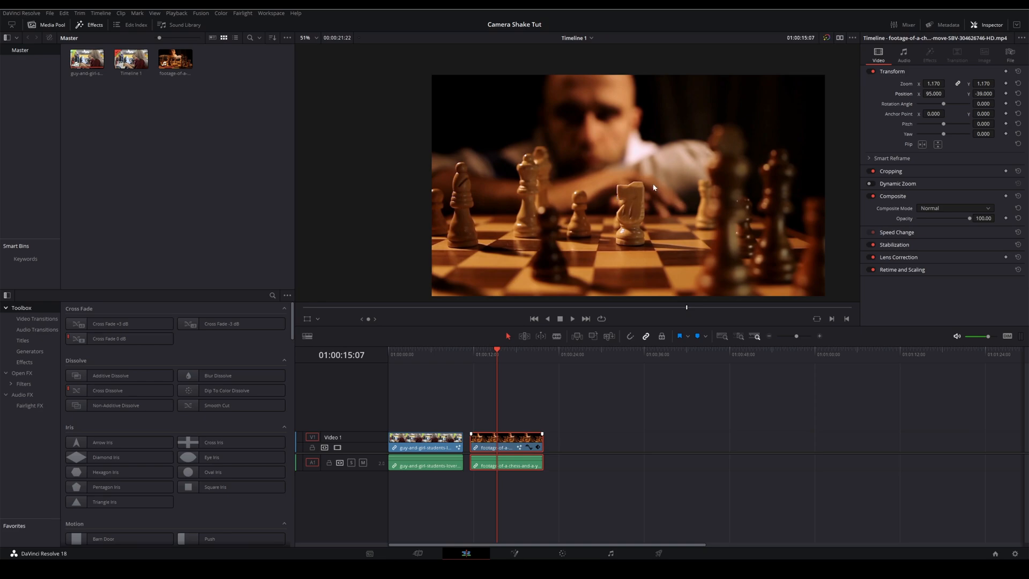
mouse_move(663, 184)
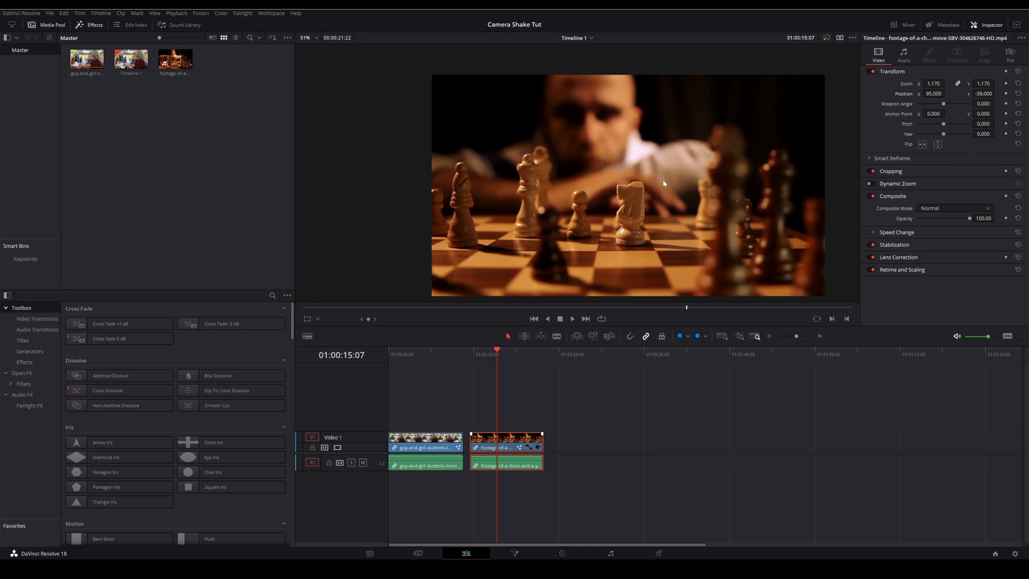
mouse_move(680, 312)
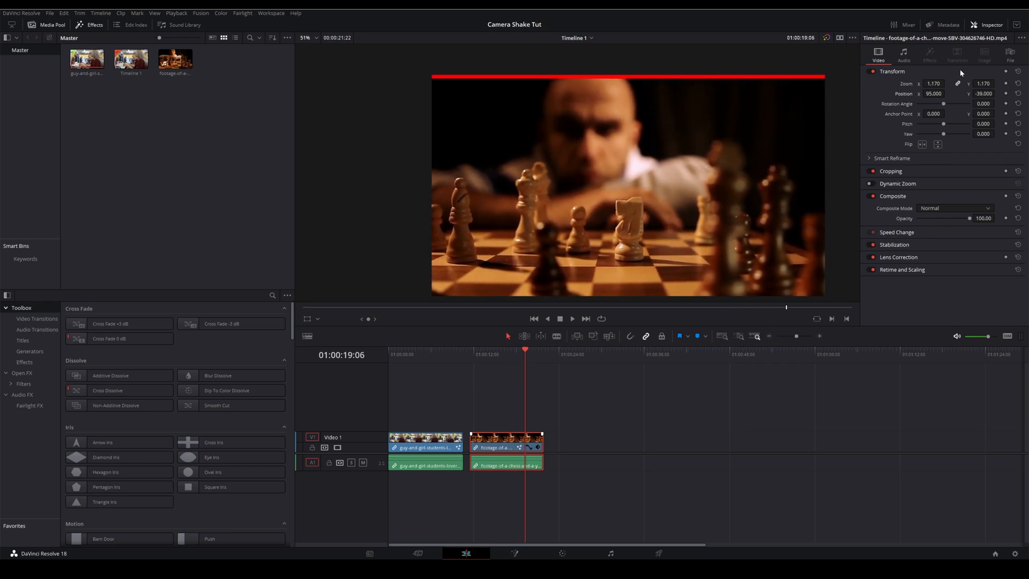
click(999, 92)
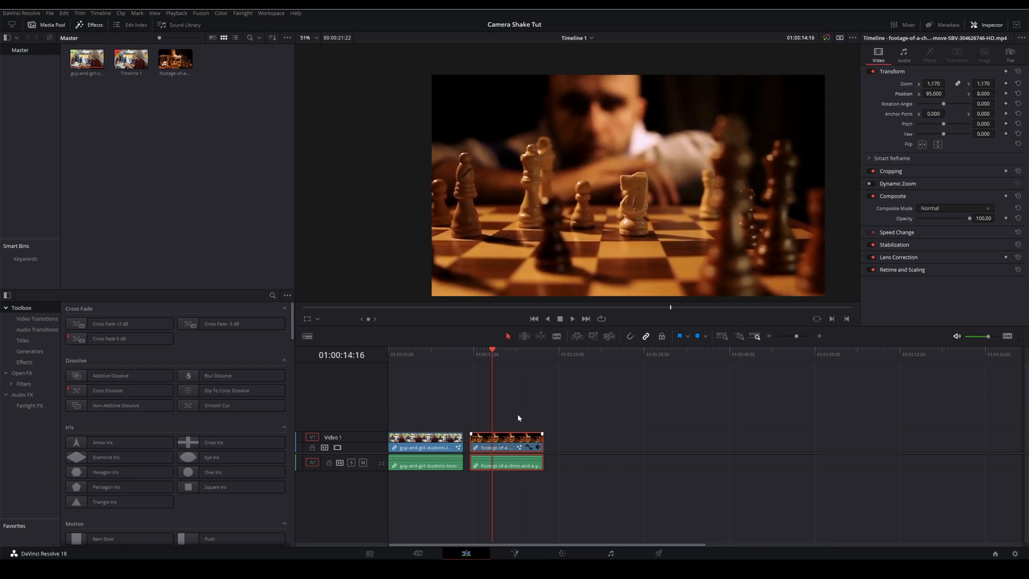
In Fusion, enable motion blur on Merge1 and raise its quality to 10
click(515, 553)
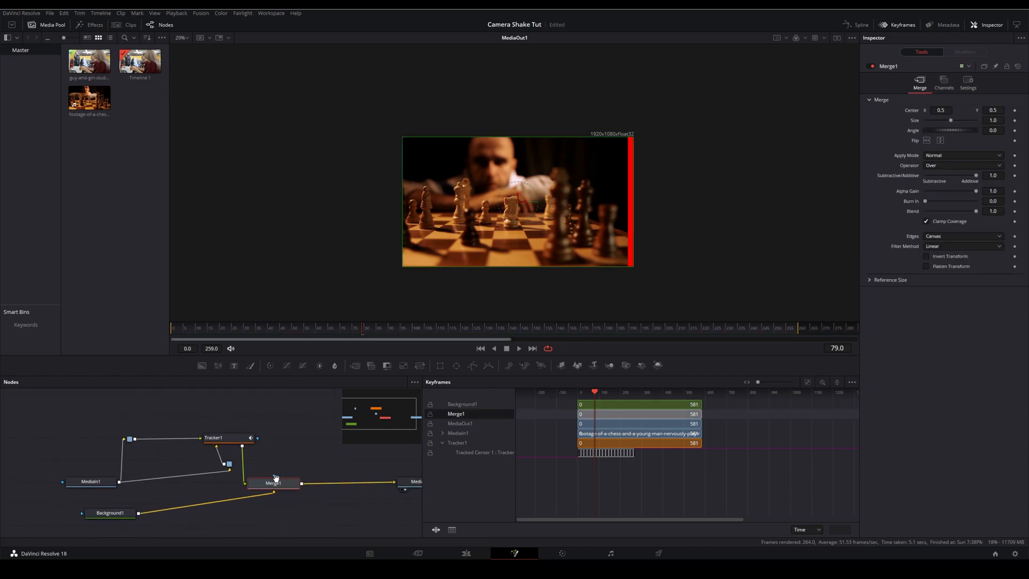
click(213, 438)
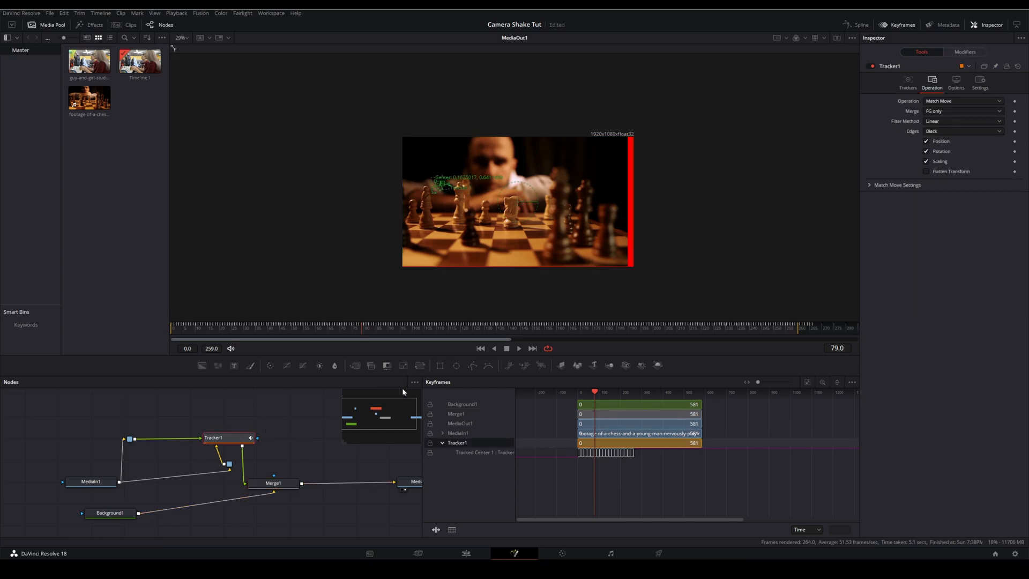
click(956, 82)
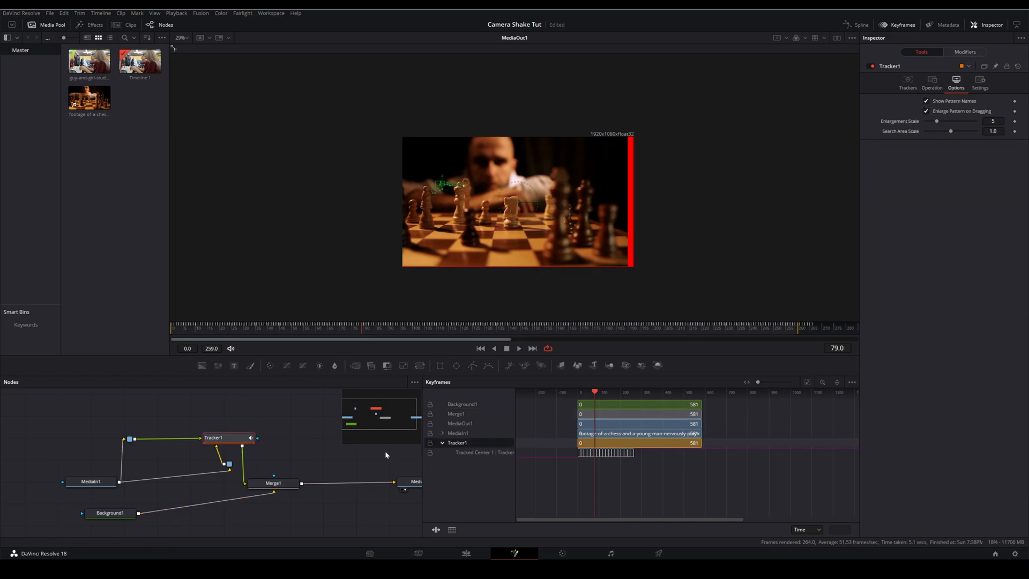
click(274, 482)
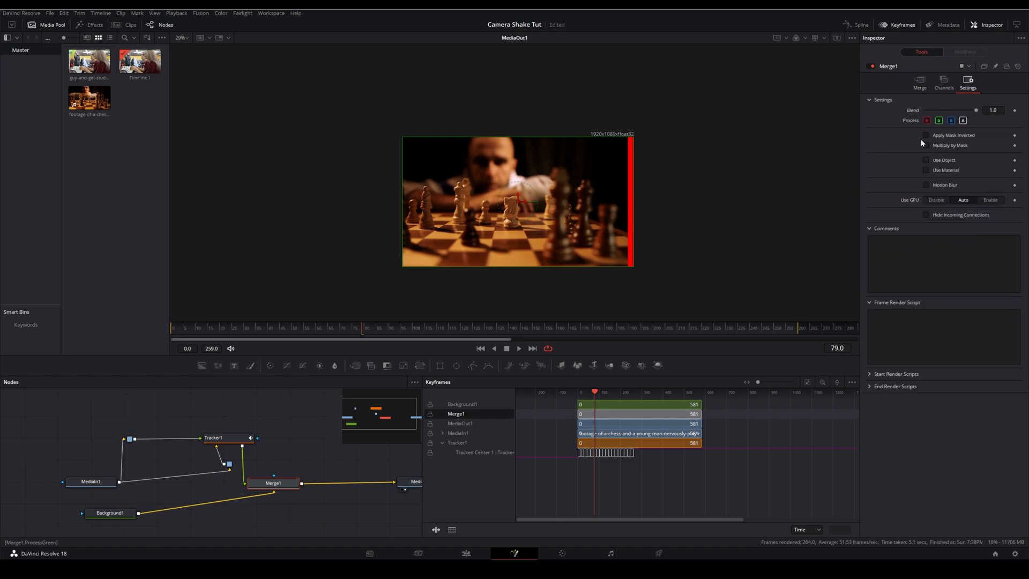
click(925, 184)
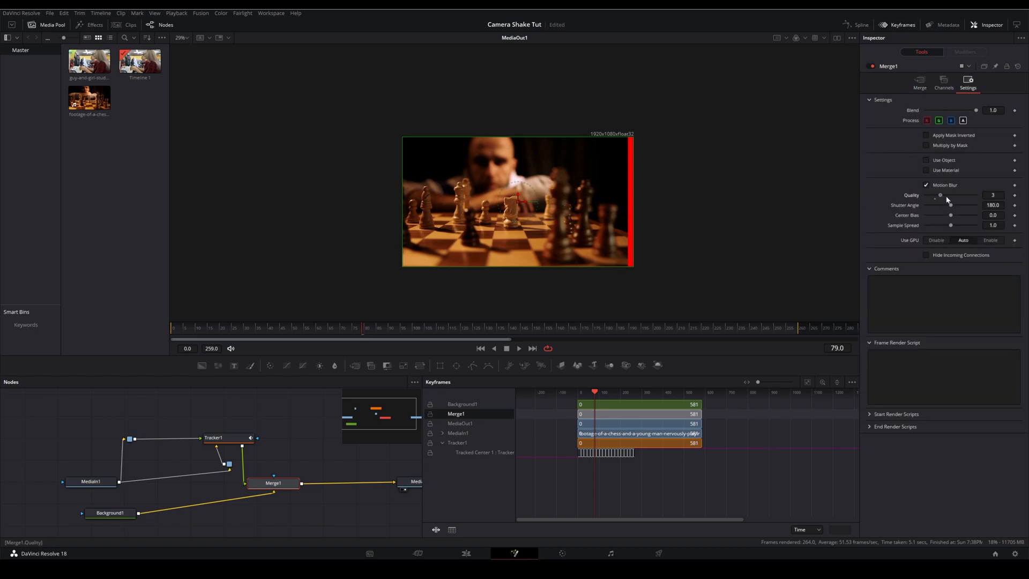
drag(939, 195, 976, 195)
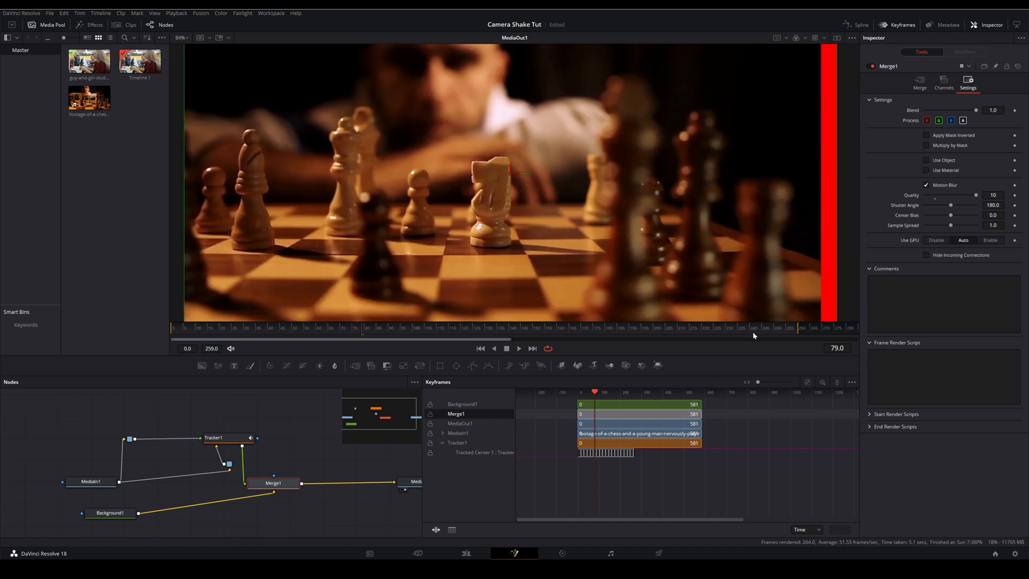
Set Merge1's shutter angle to about 190 while previewing the blur
click(530, 327)
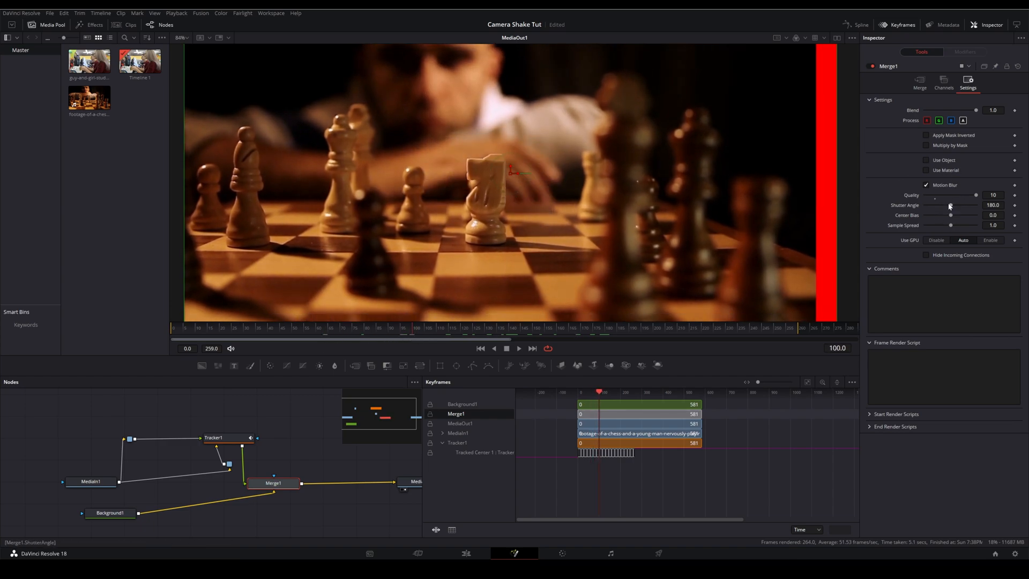
drag(950, 204, 974, 204)
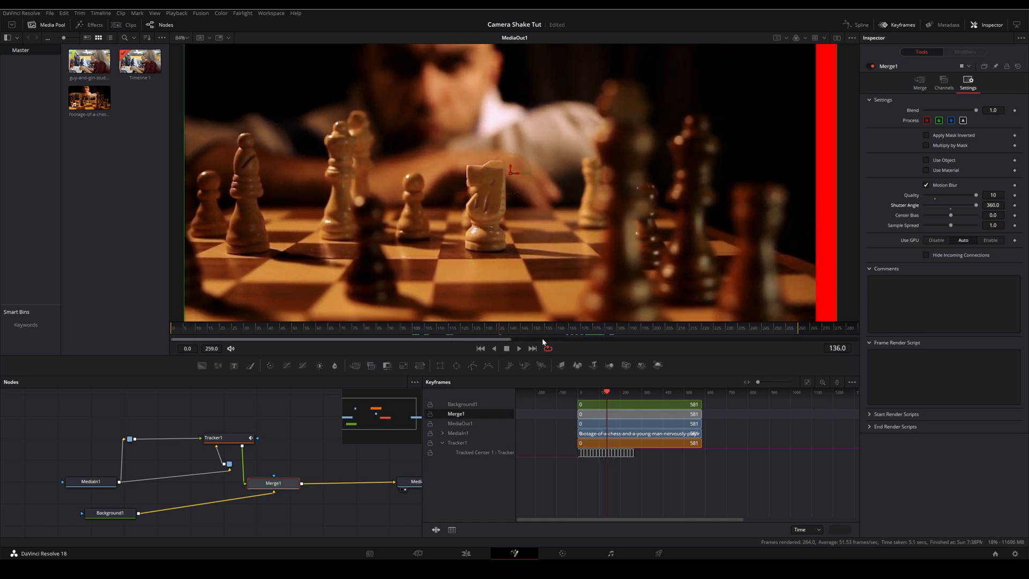
drag(974, 204, 950, 205)
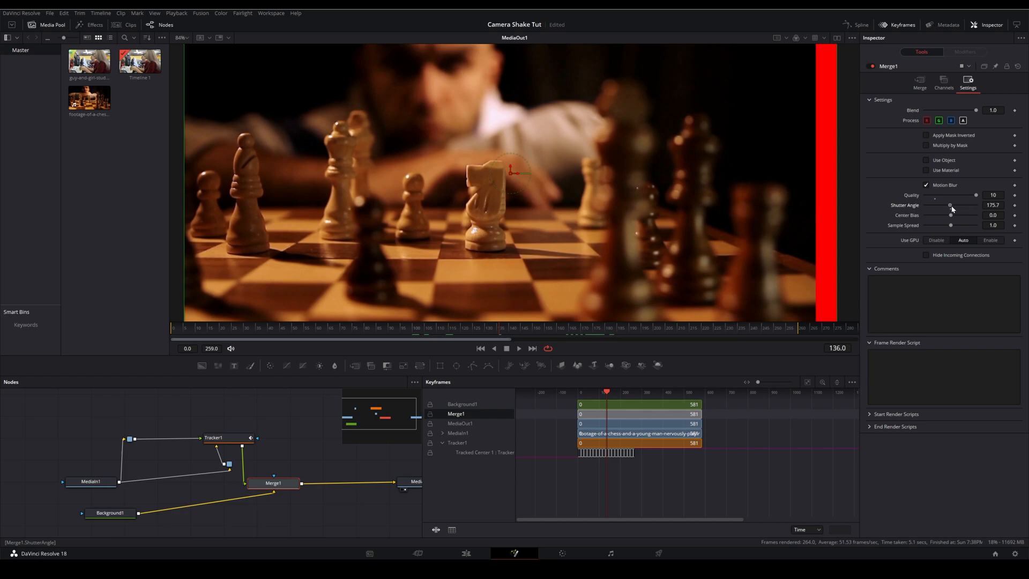
drag(948, 204, 953, 205)
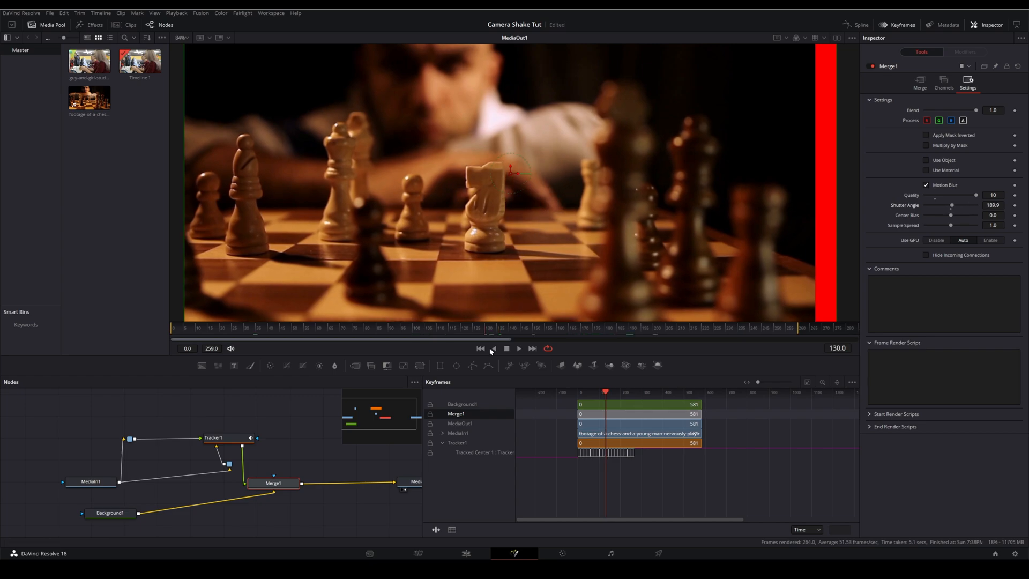
click(518, 348)
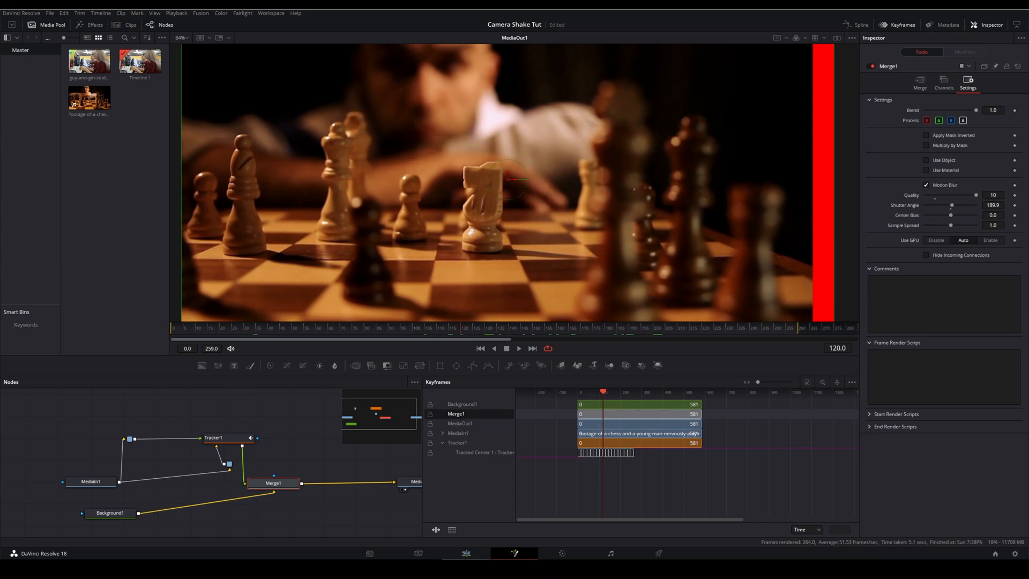
click(466, 552)
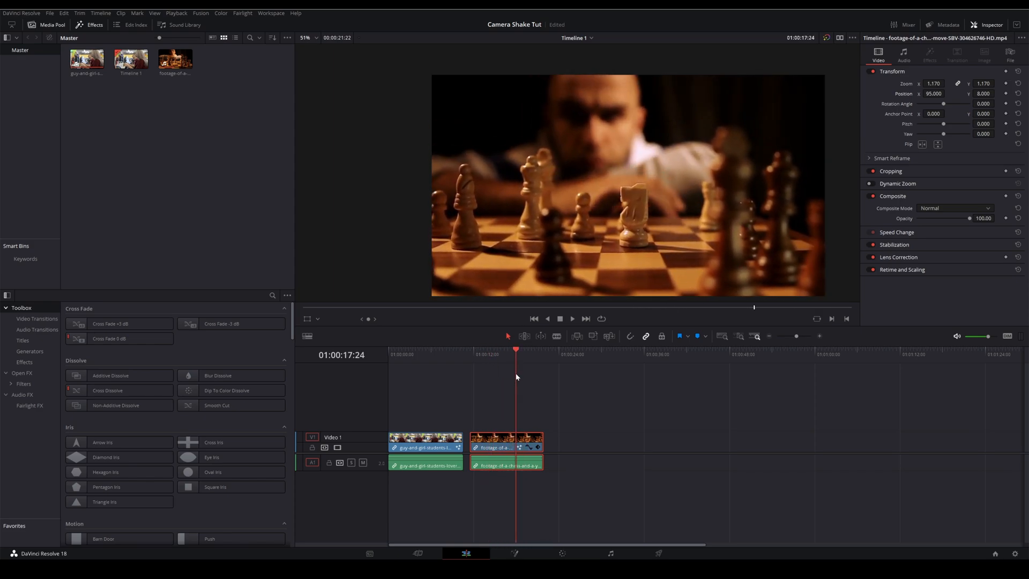
mouse_move(546, 521)
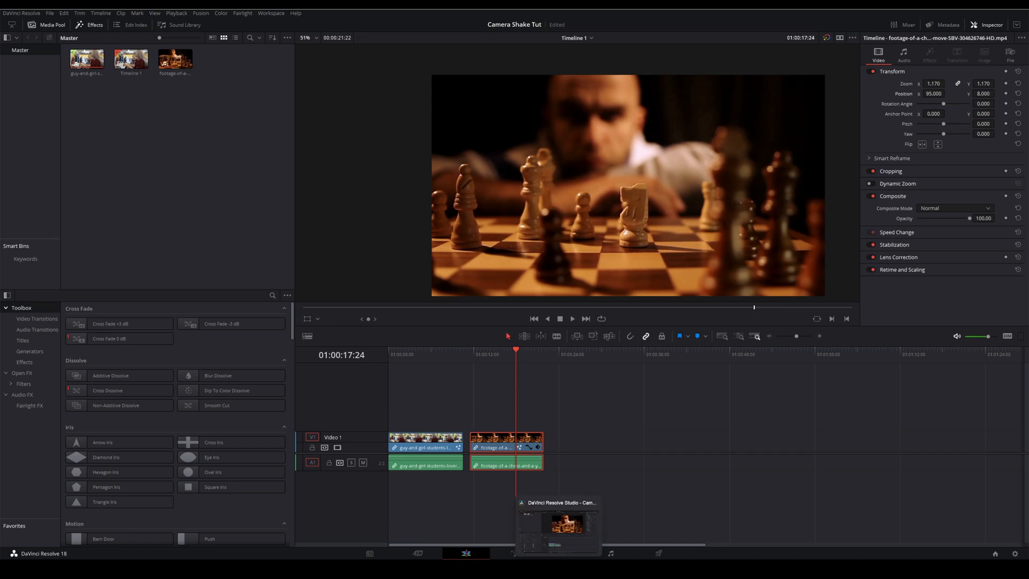
click(514, 553)
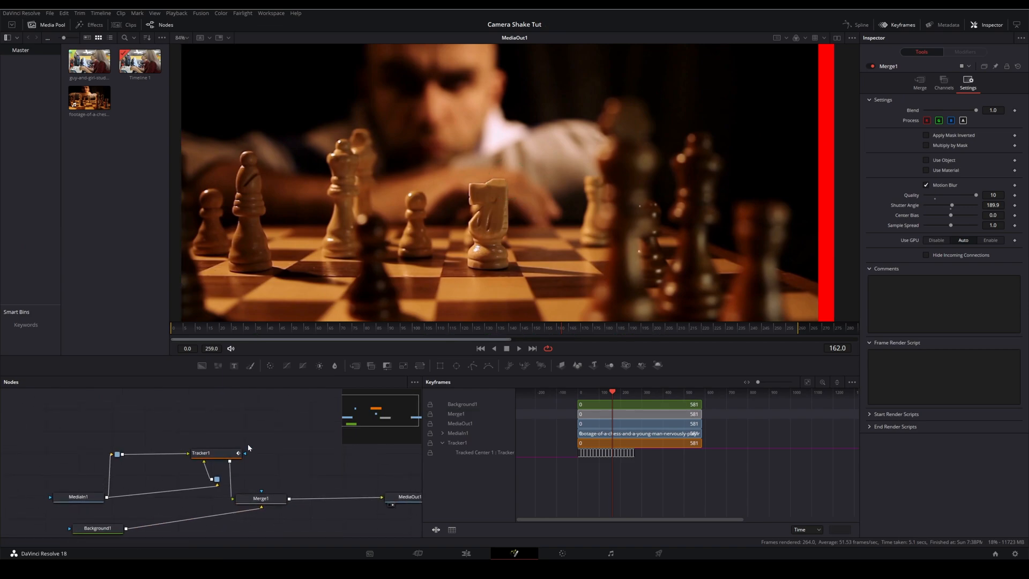
click(217, 452)
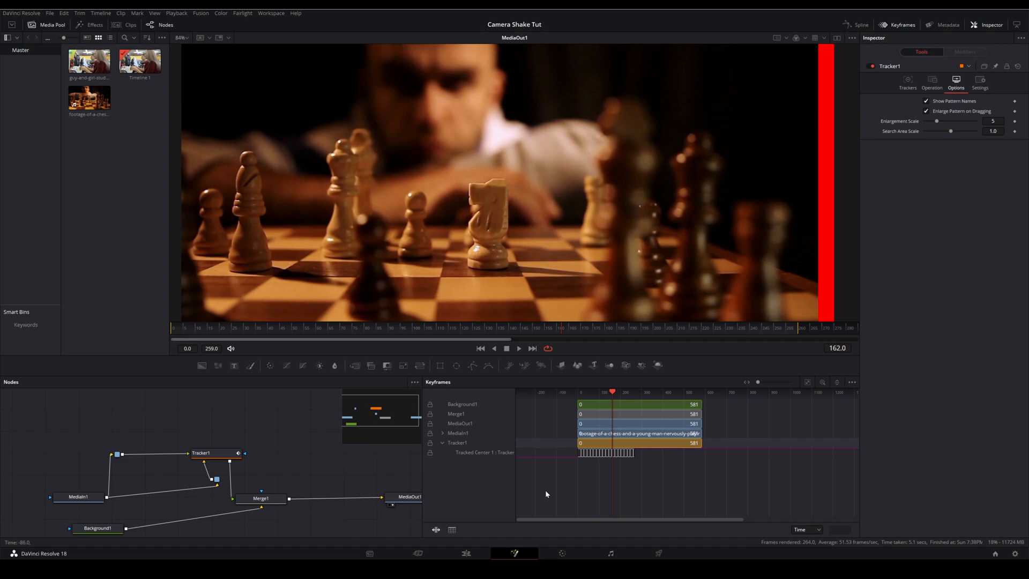
mouse_move(491, 391)
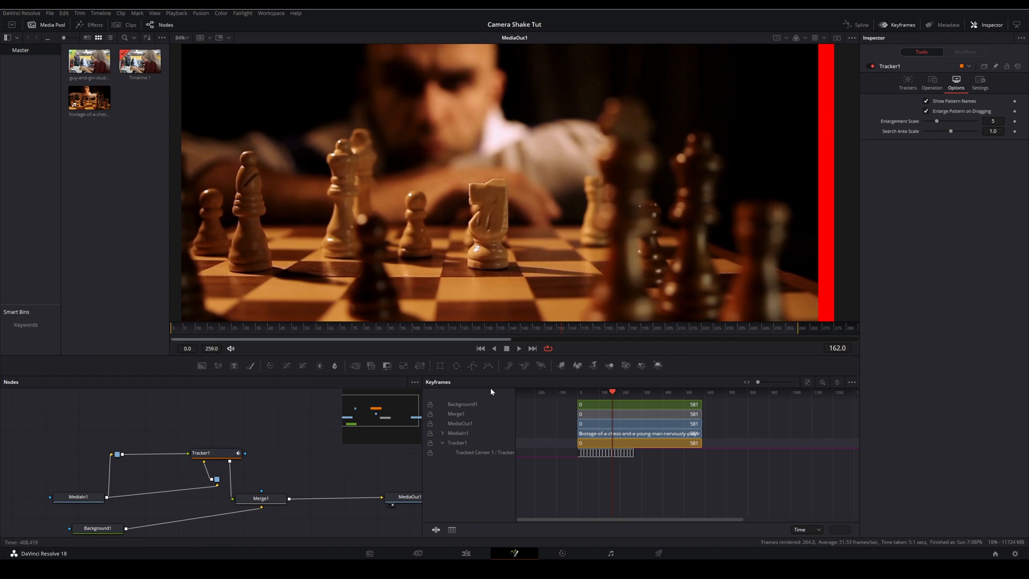
click(901, 25)
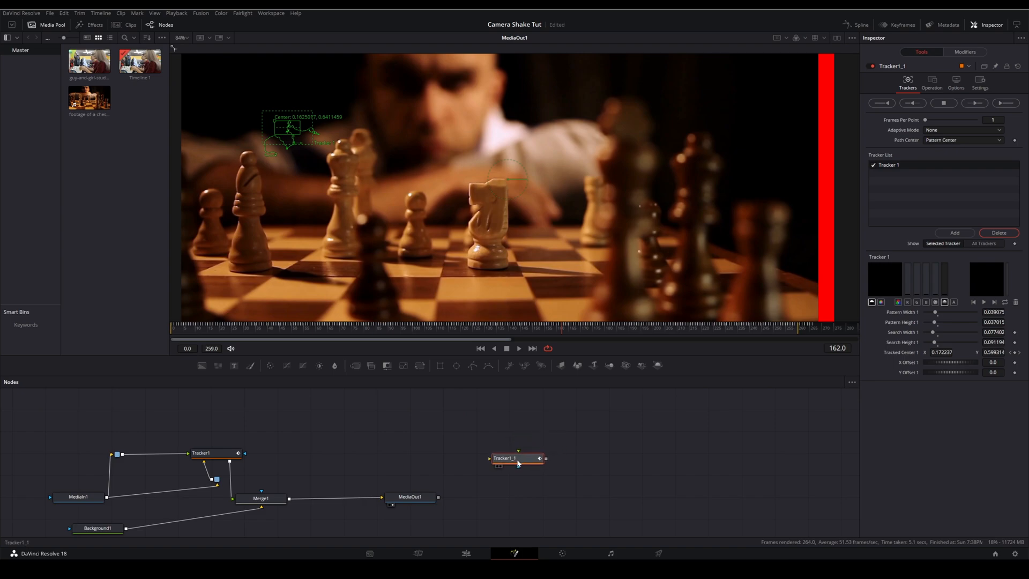
drag(517, 458, 463, 433)
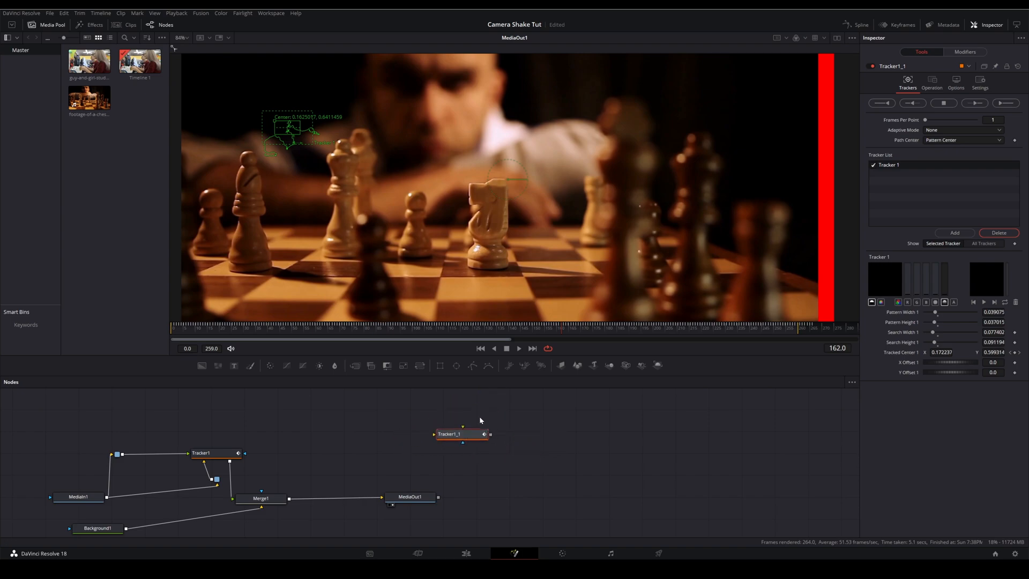
mouse_move(275, 448)
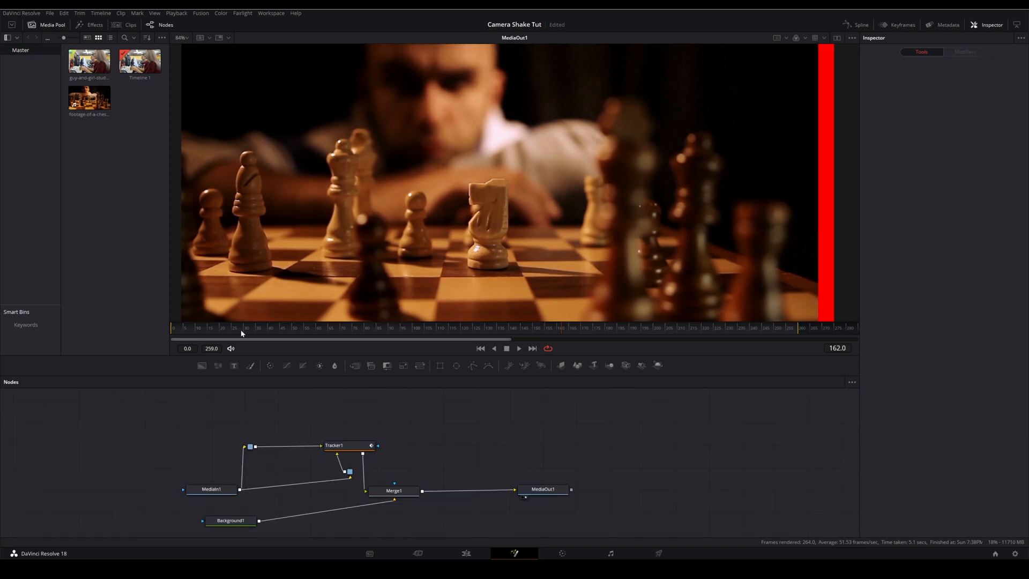
click(334, 444)
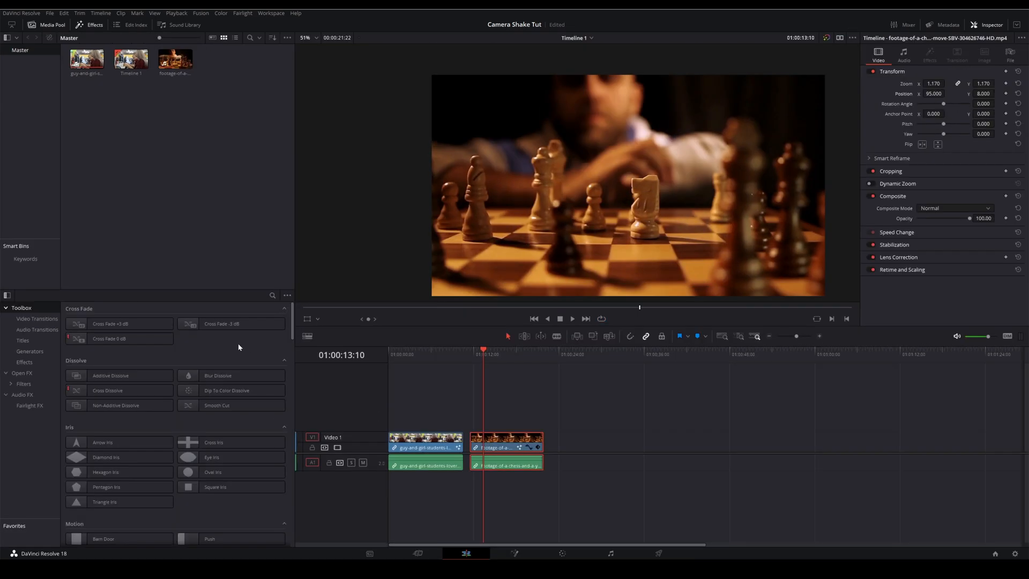
Place the playhead on the first clip, then inspect the Tracker1 and Background1 nodes in Fusion
click(417, 354)
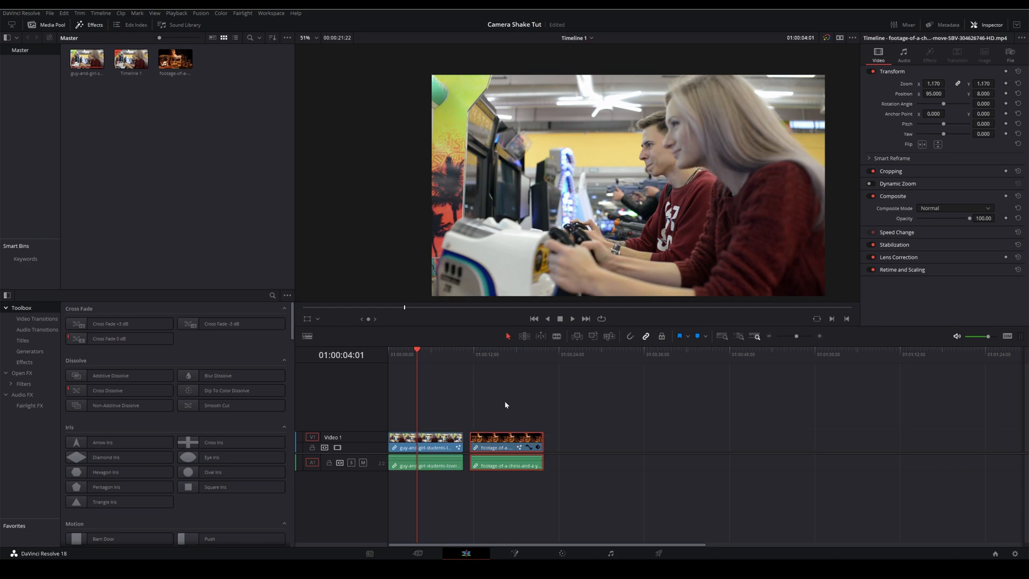
click(514, 553)
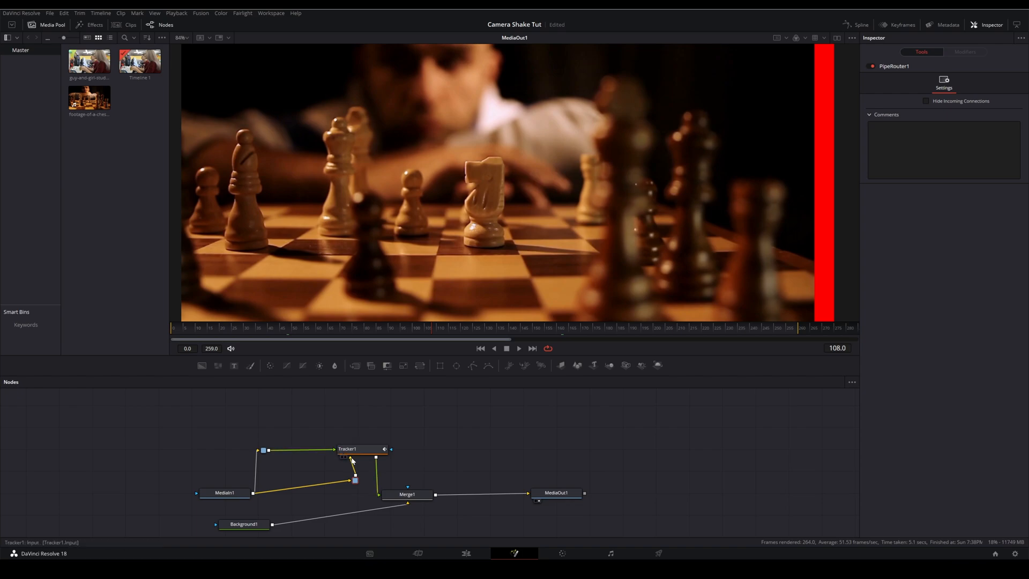
click(348, 449)
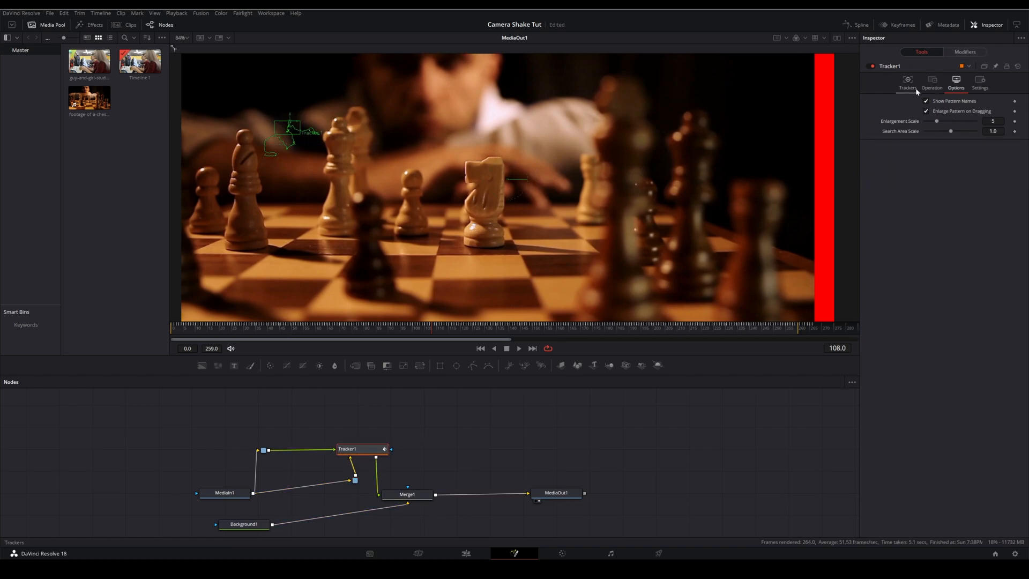
click(931, 83)
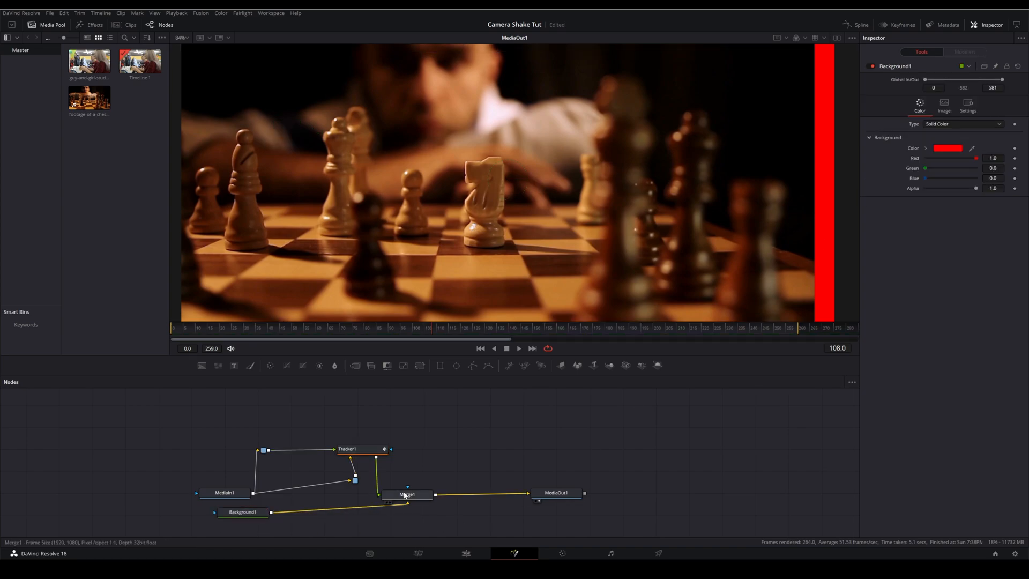
Back on the Edit timeline, scrub through the chess clip to its start
click(406, 494)
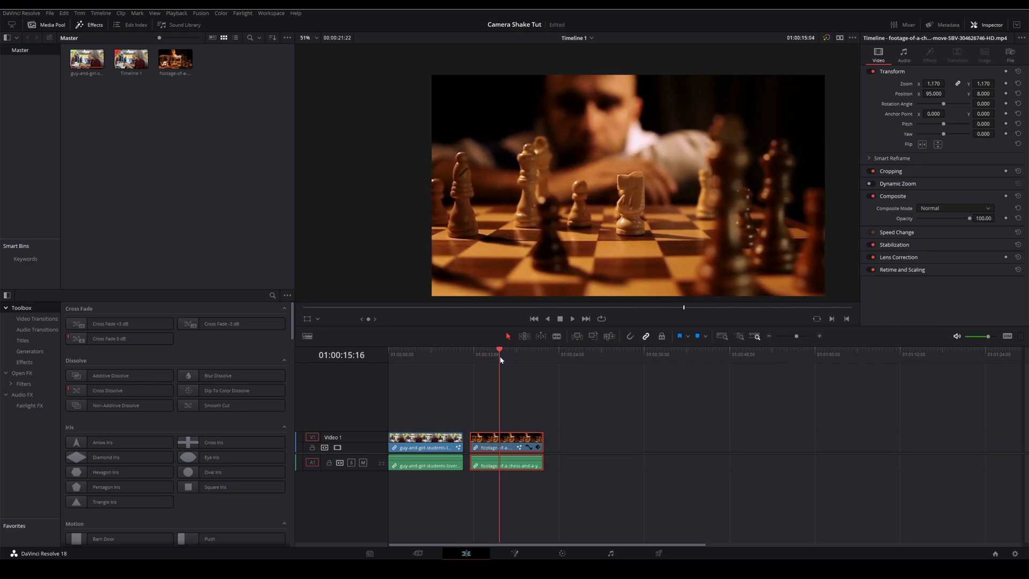
click(519, 355)
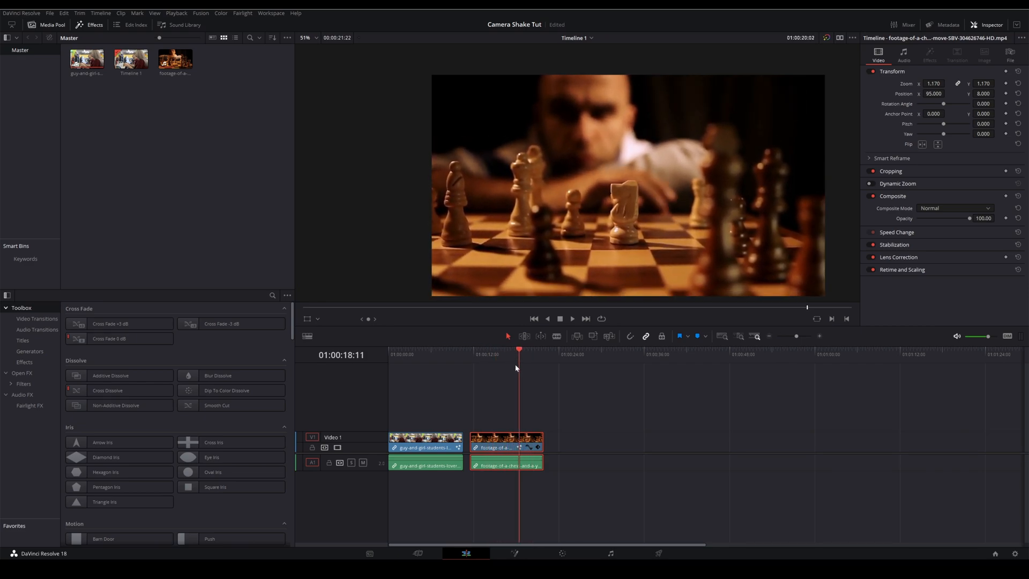
click(484, 354)
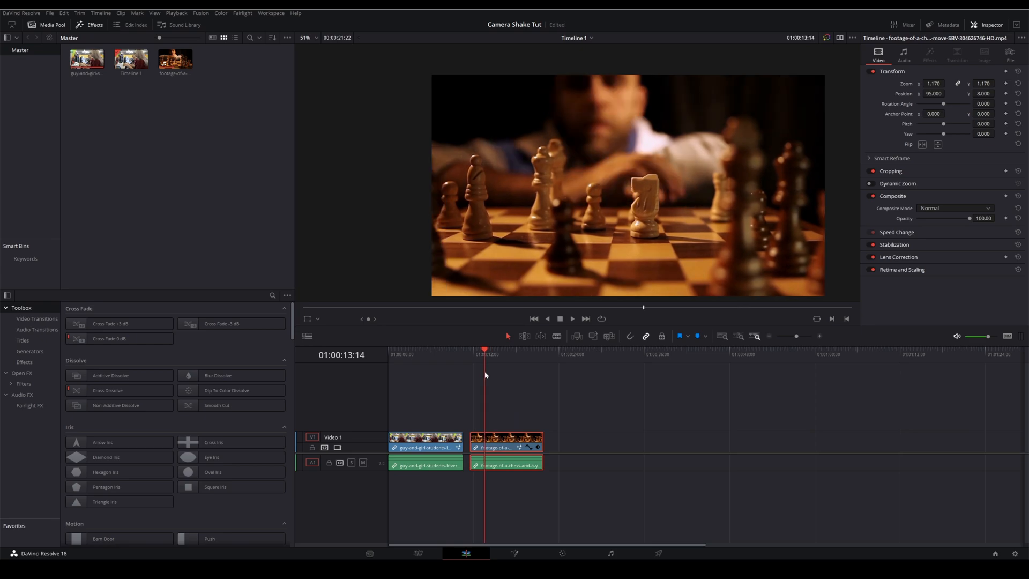
mouse_move(501, 366)
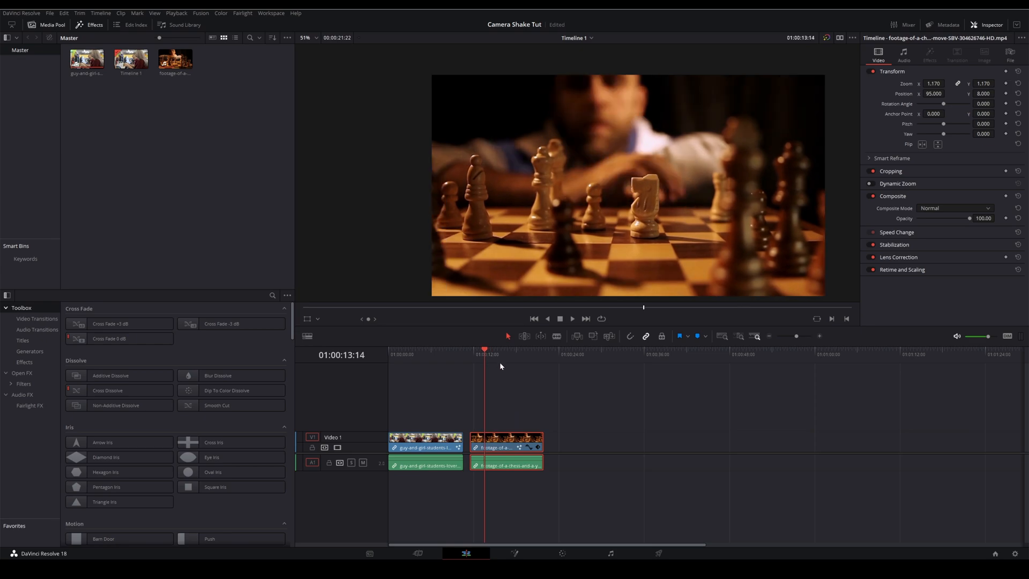